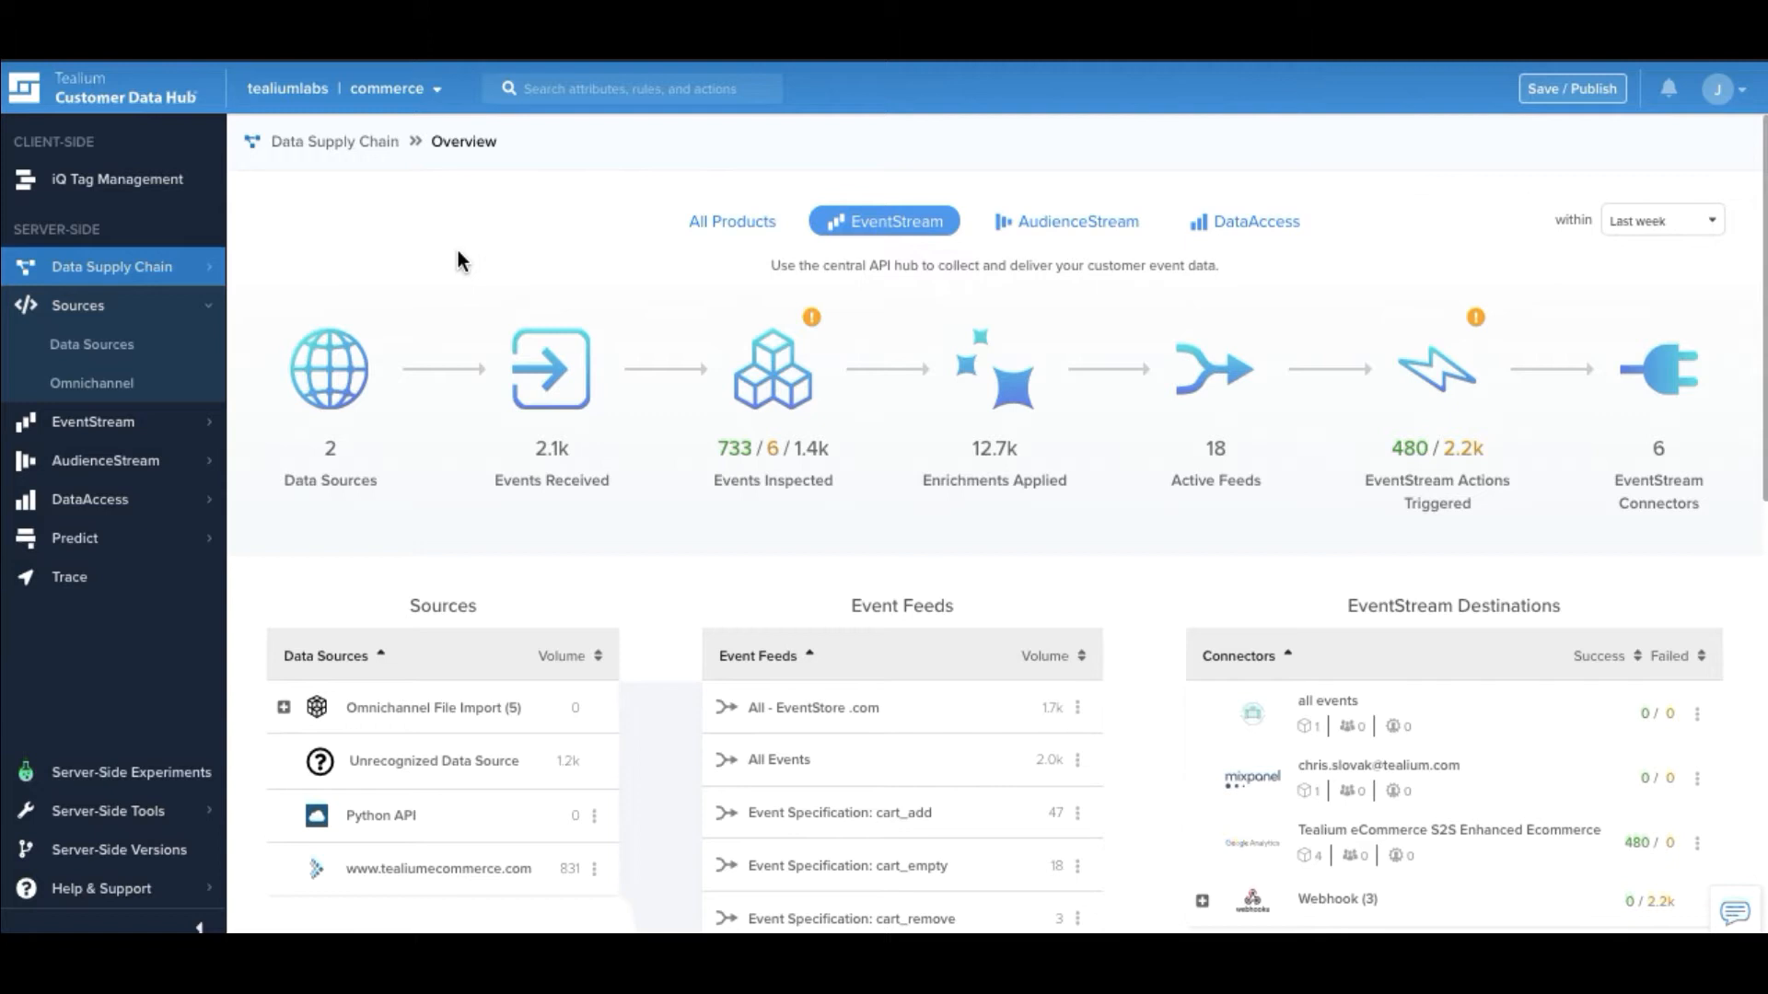
mouse_move(351, 392)
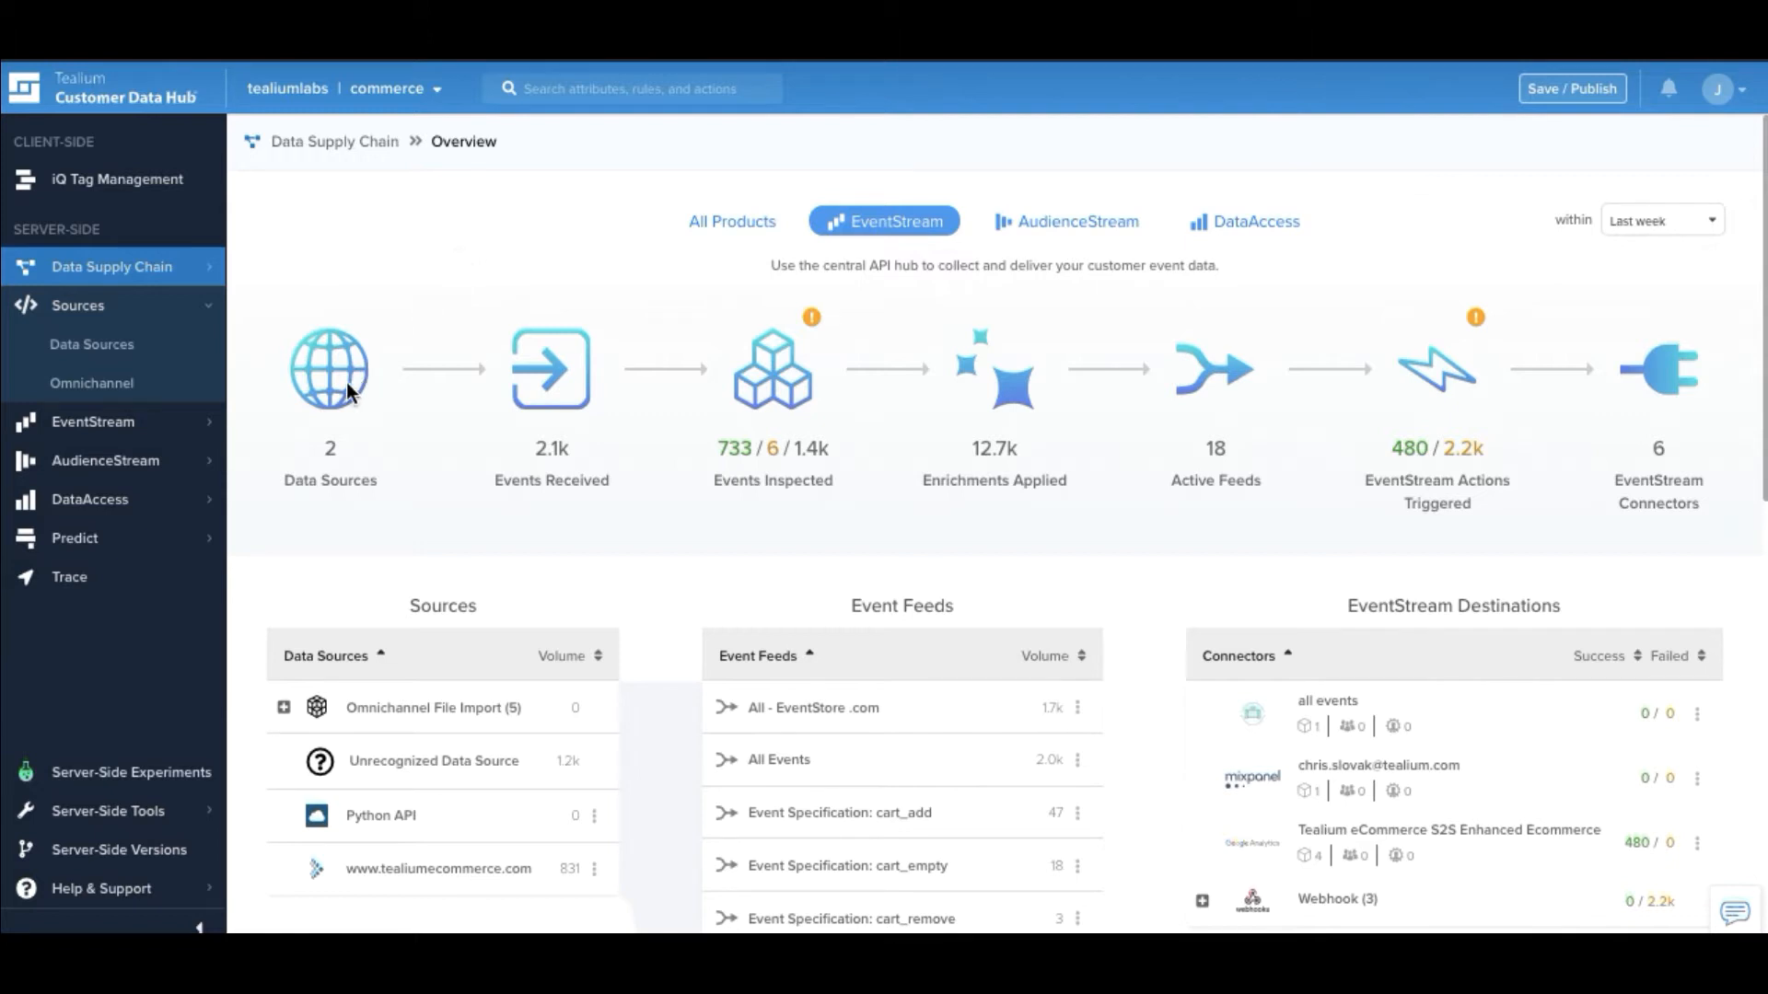
mouse_move(504, 388)
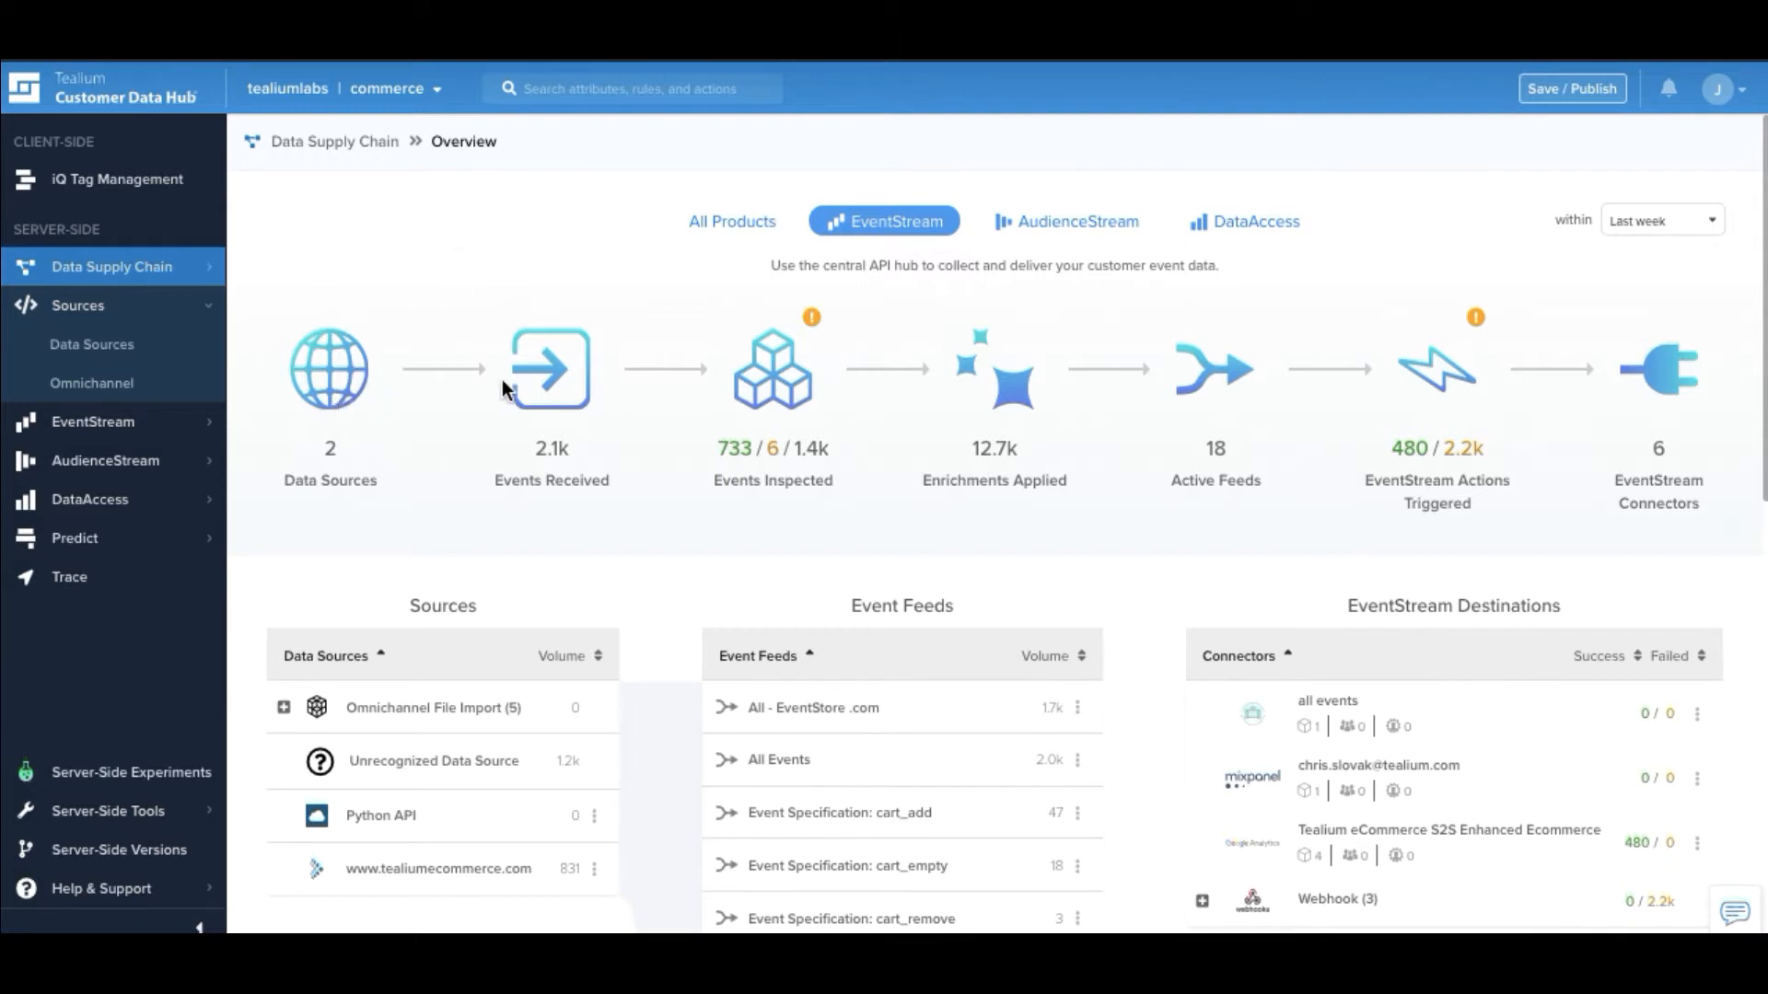
mouse_move(1018, 392)
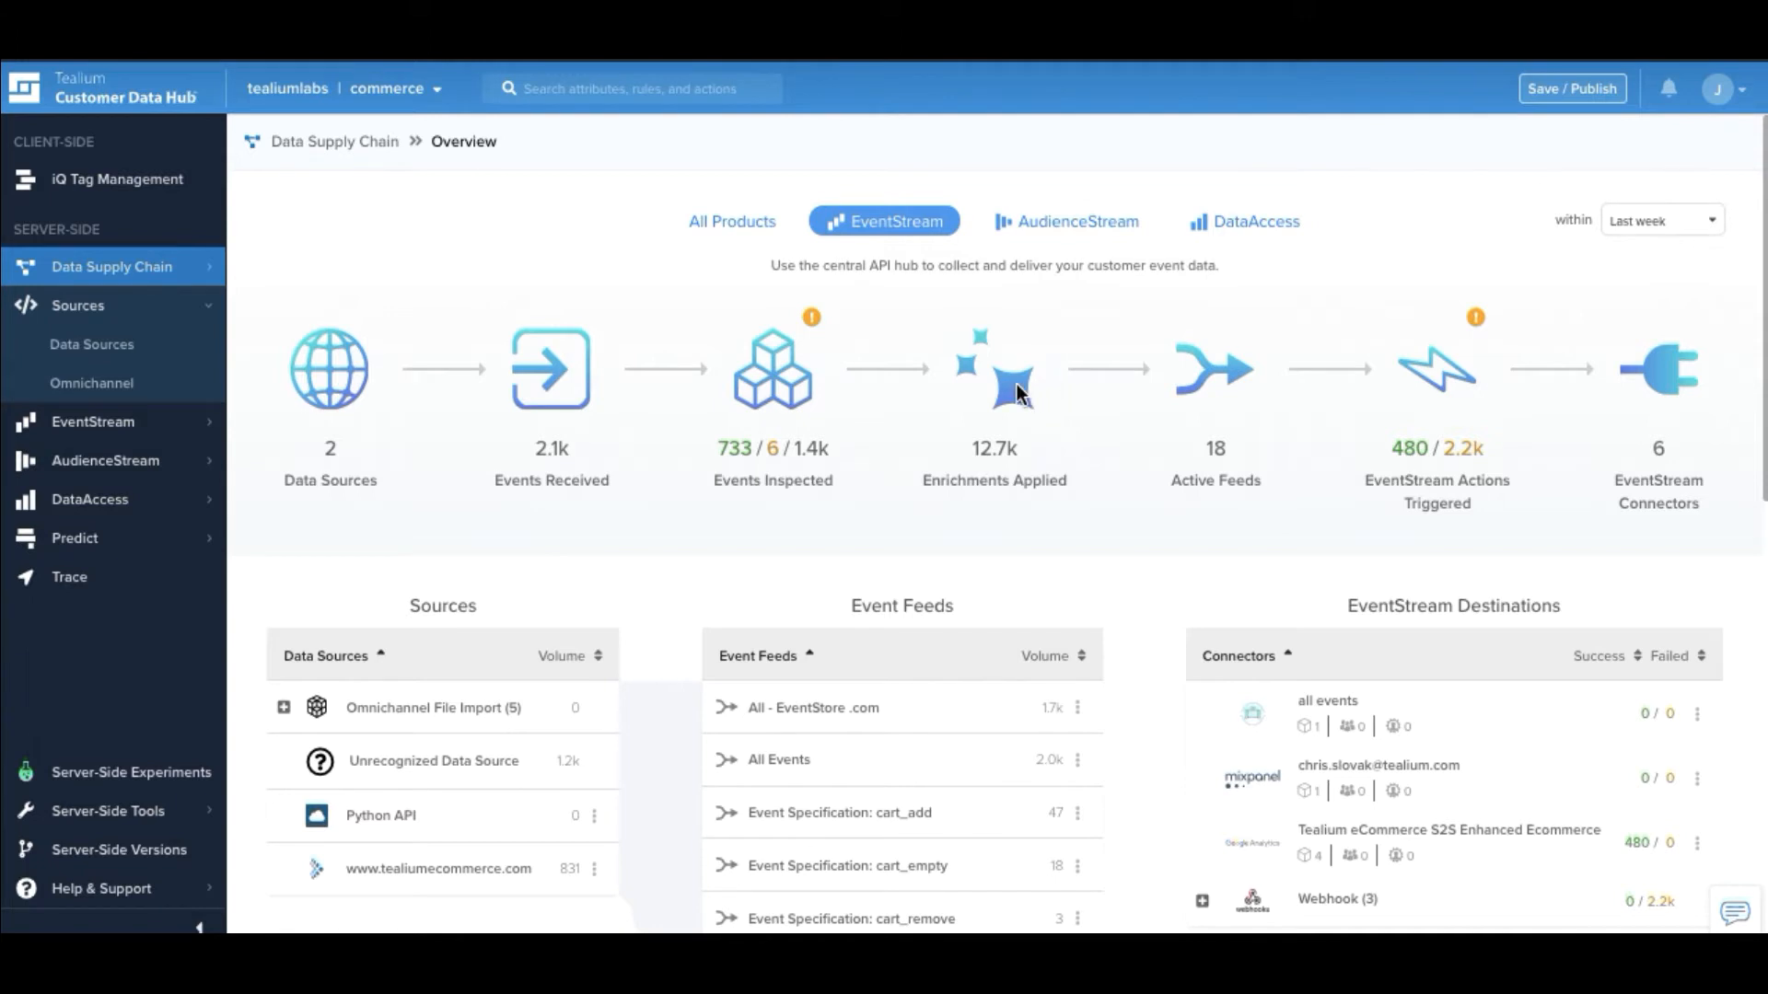
mouse_move(1756, 407)
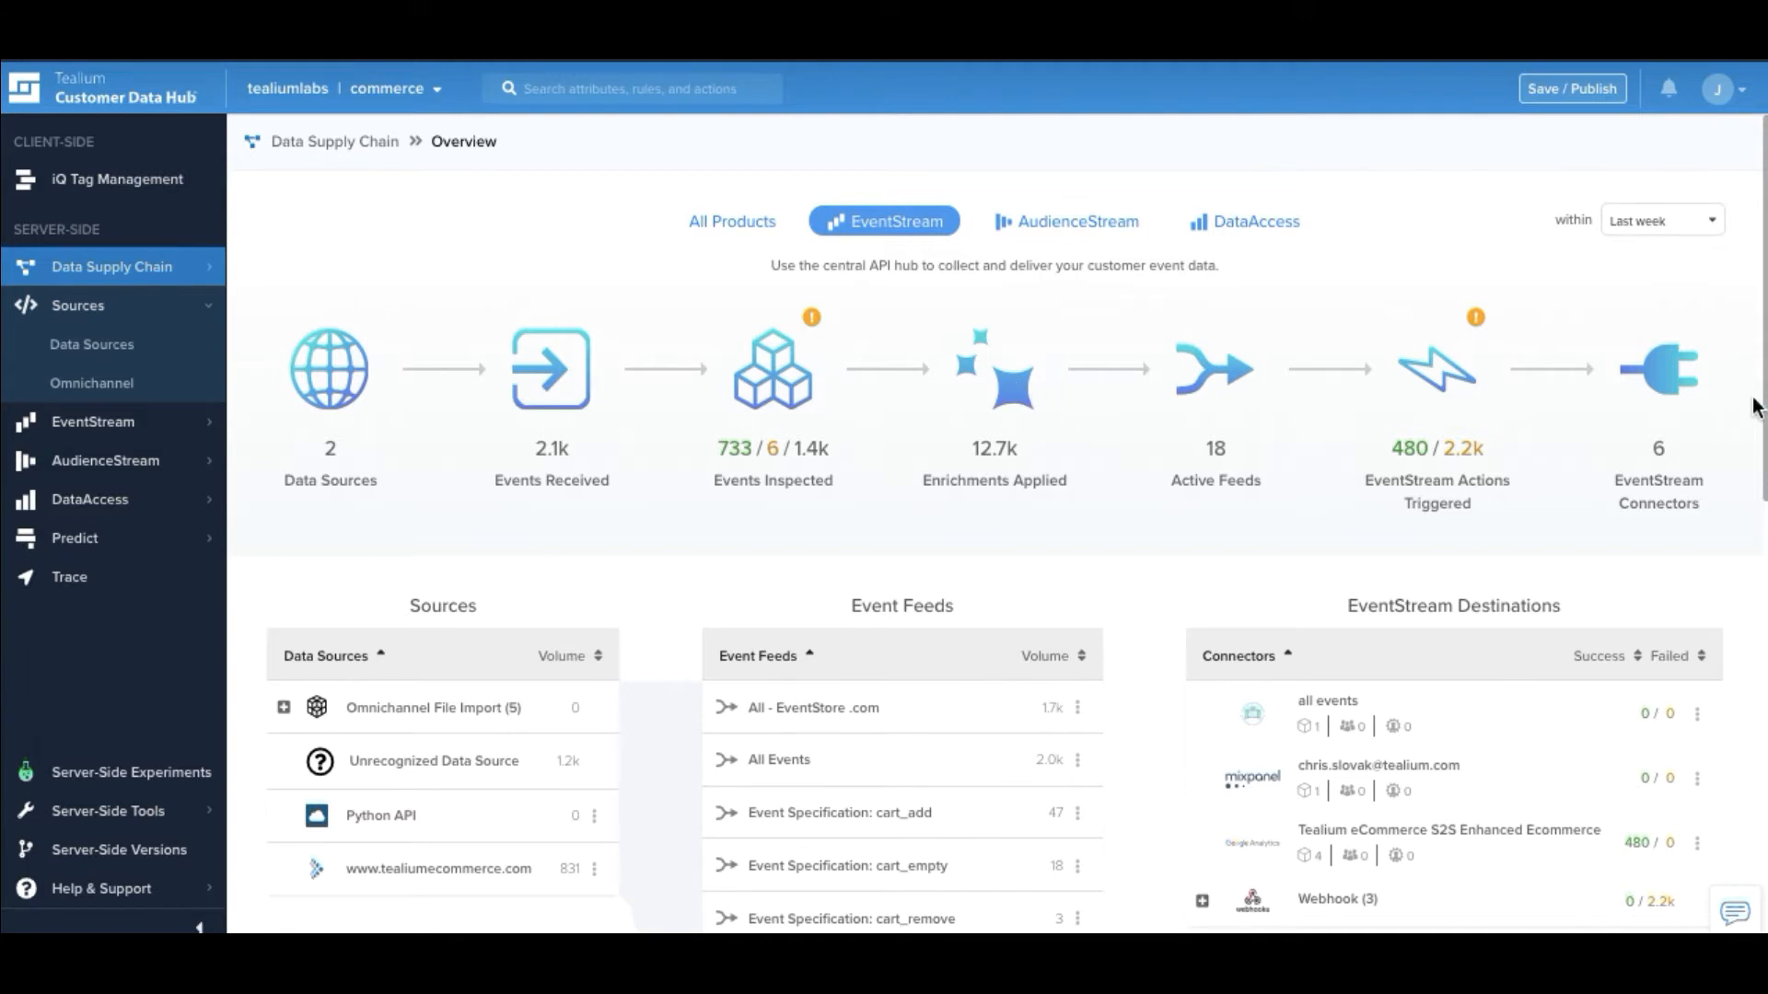
mouse_move(1672, 427)
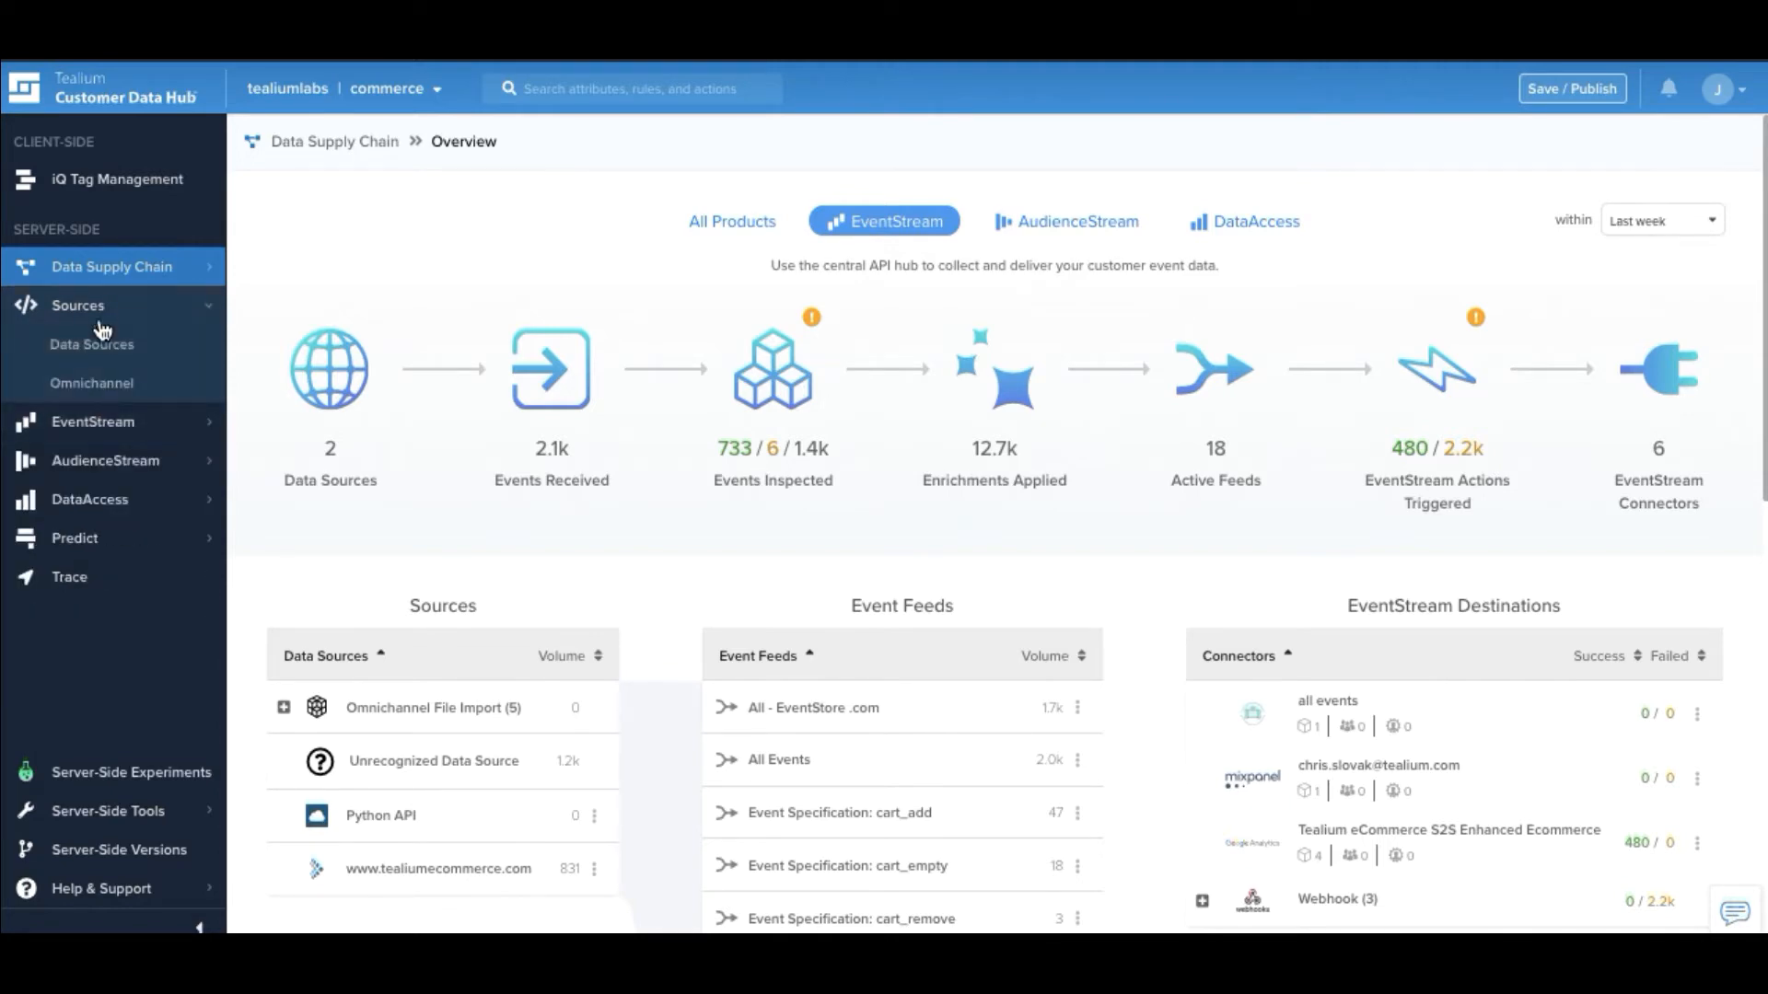
Browse the Add Data Source wizard's Developer Languages platforms and close it without adding a source
click(91, 344)
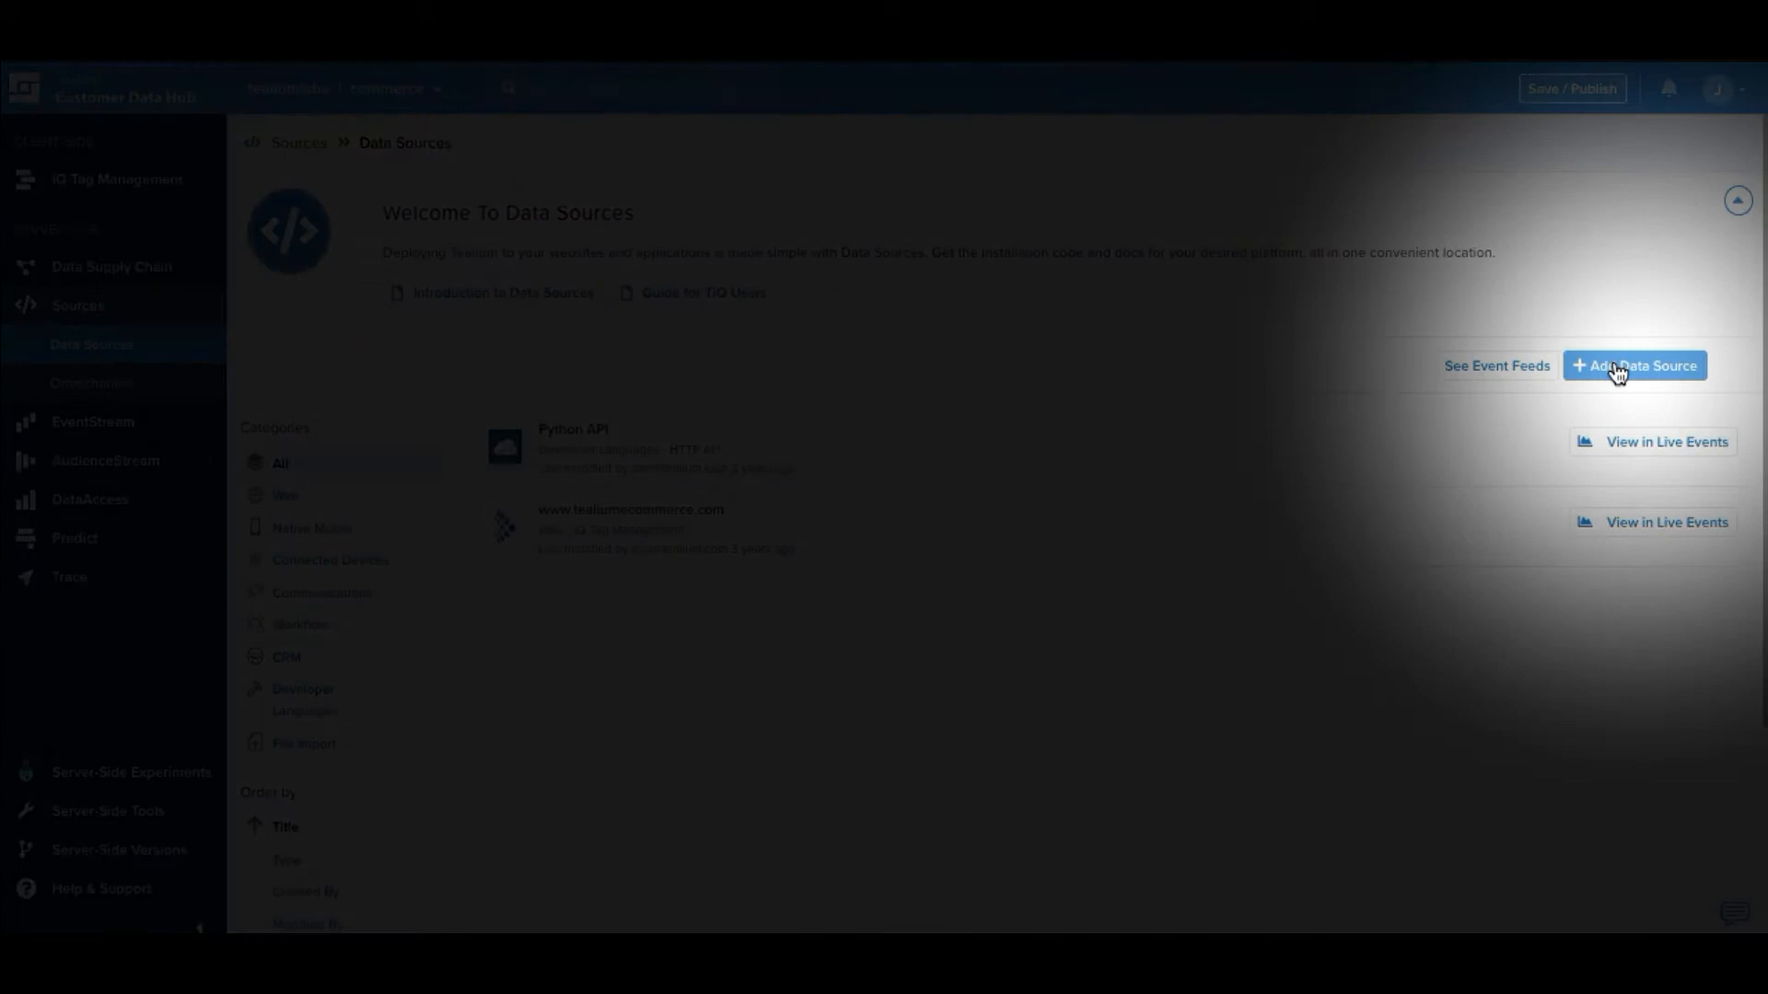
click(1633, 366)
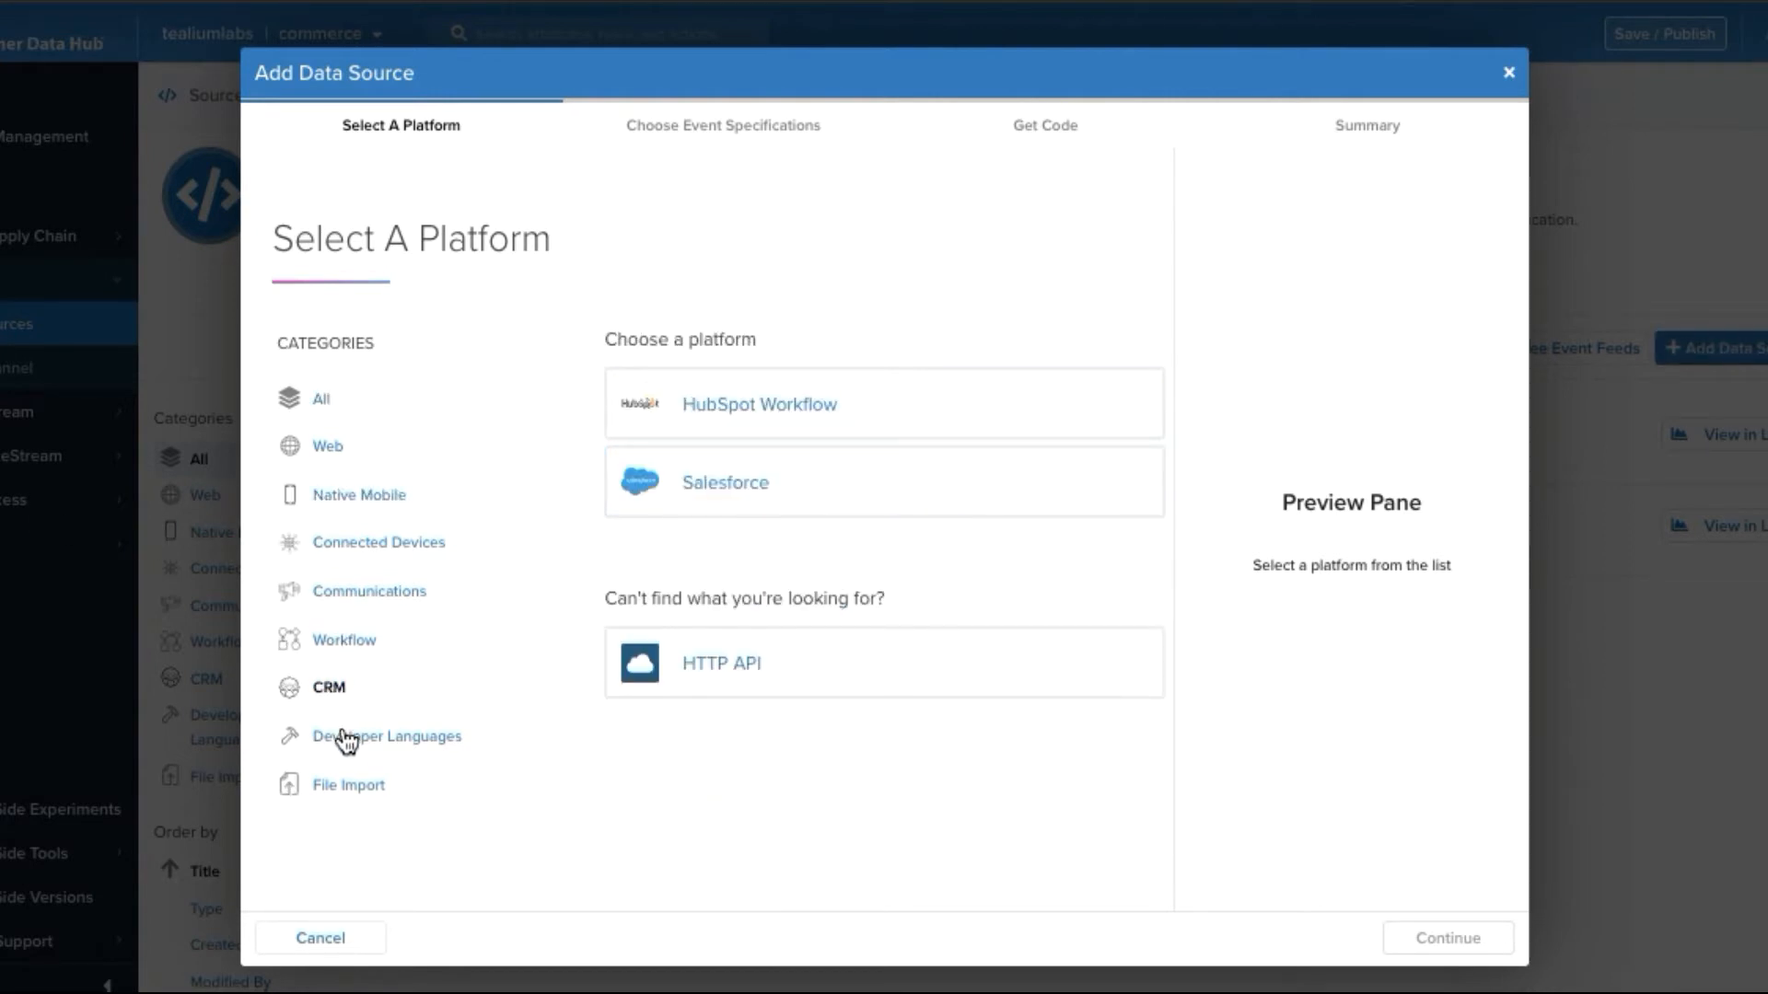
click(393, 737)
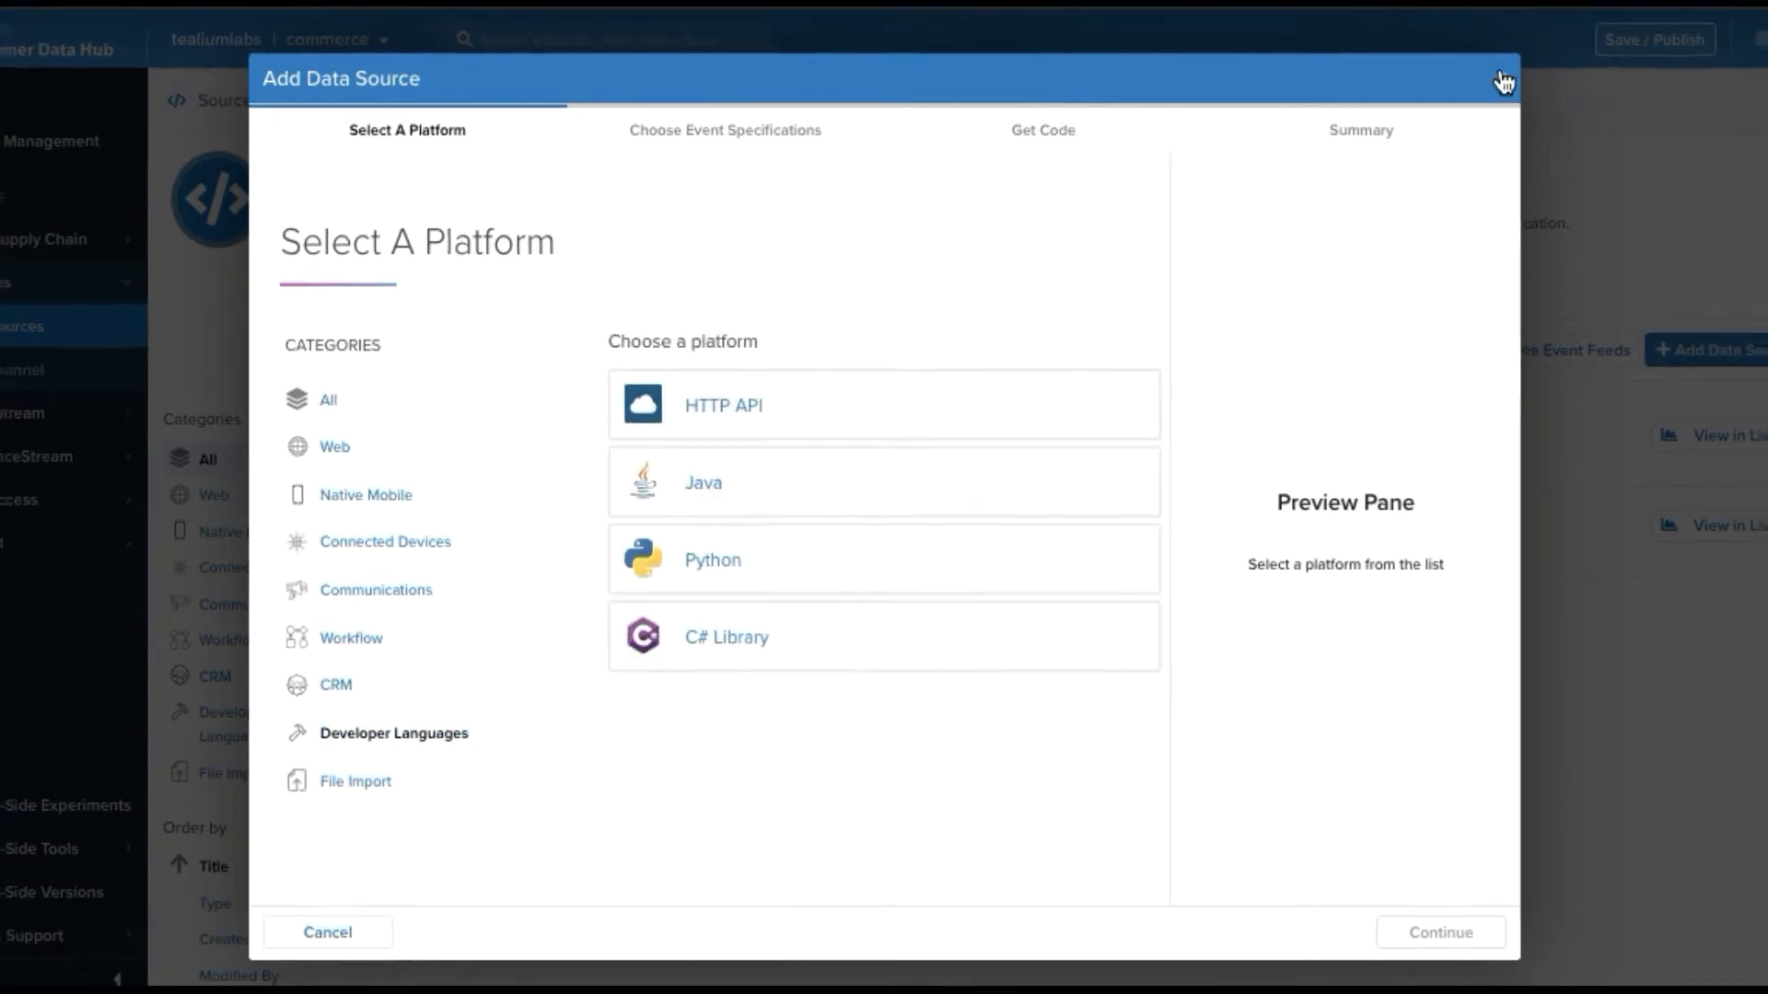
click(1502, 80)
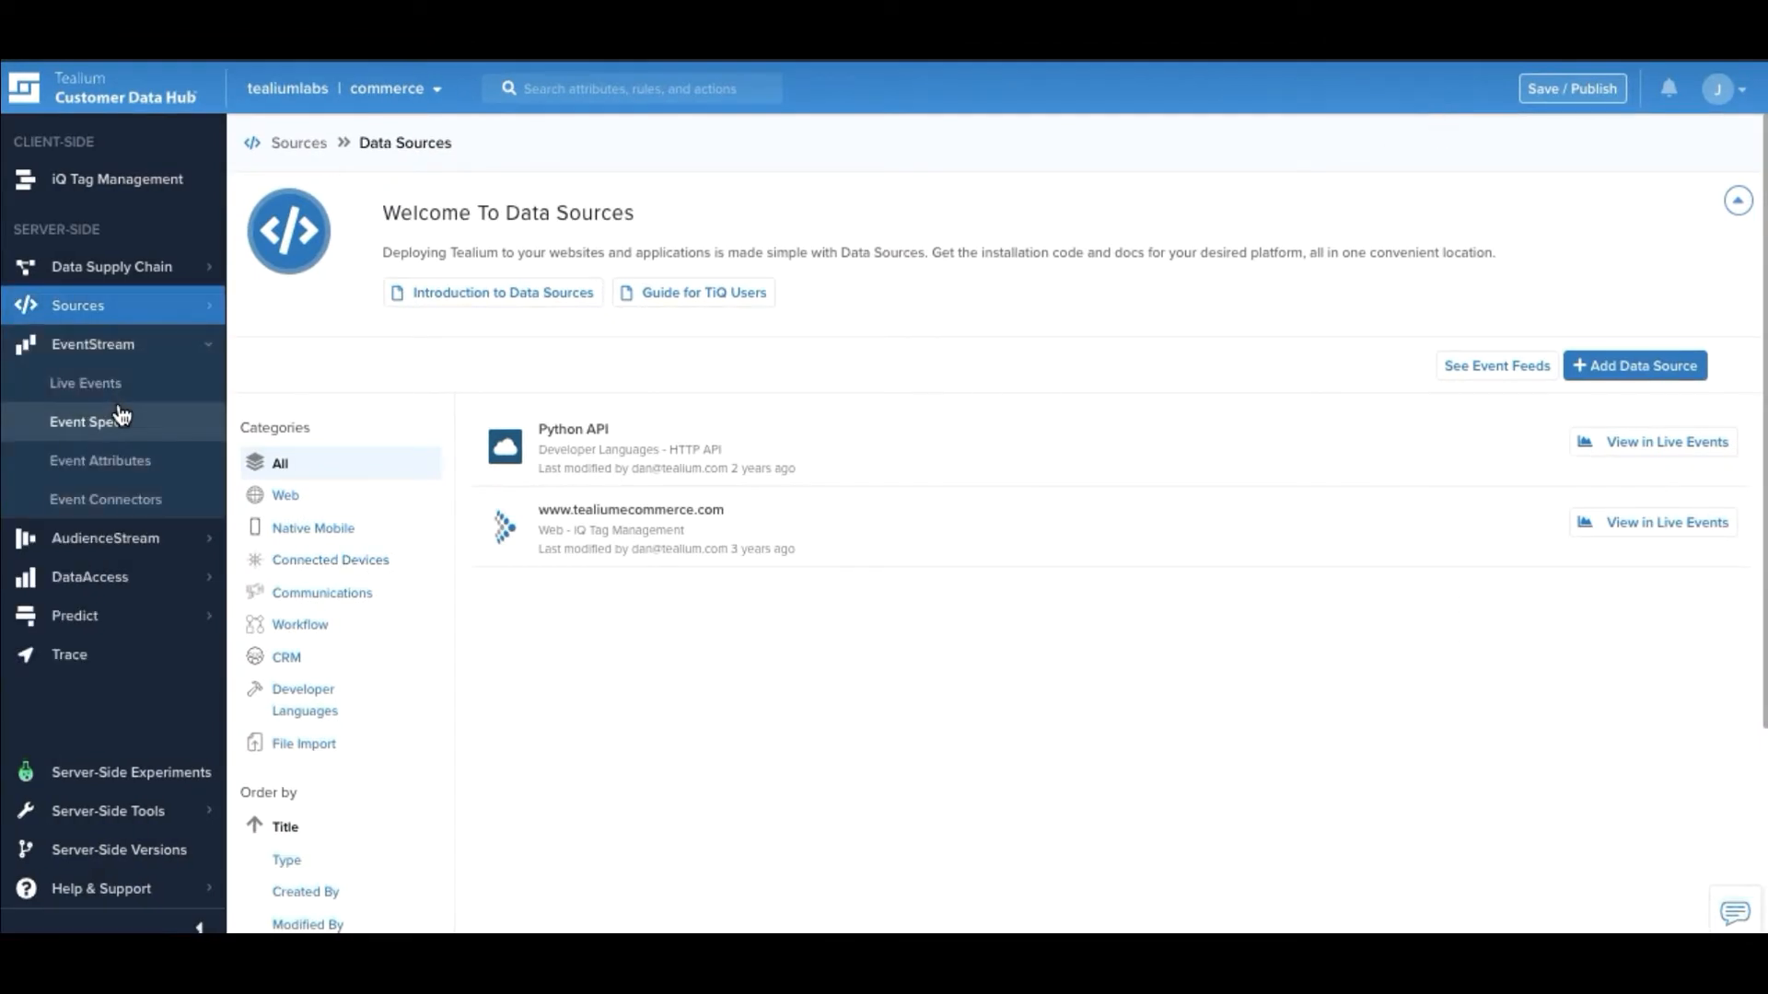
Create a String Universal Variable event attribute named cart_add
click(100, 461)
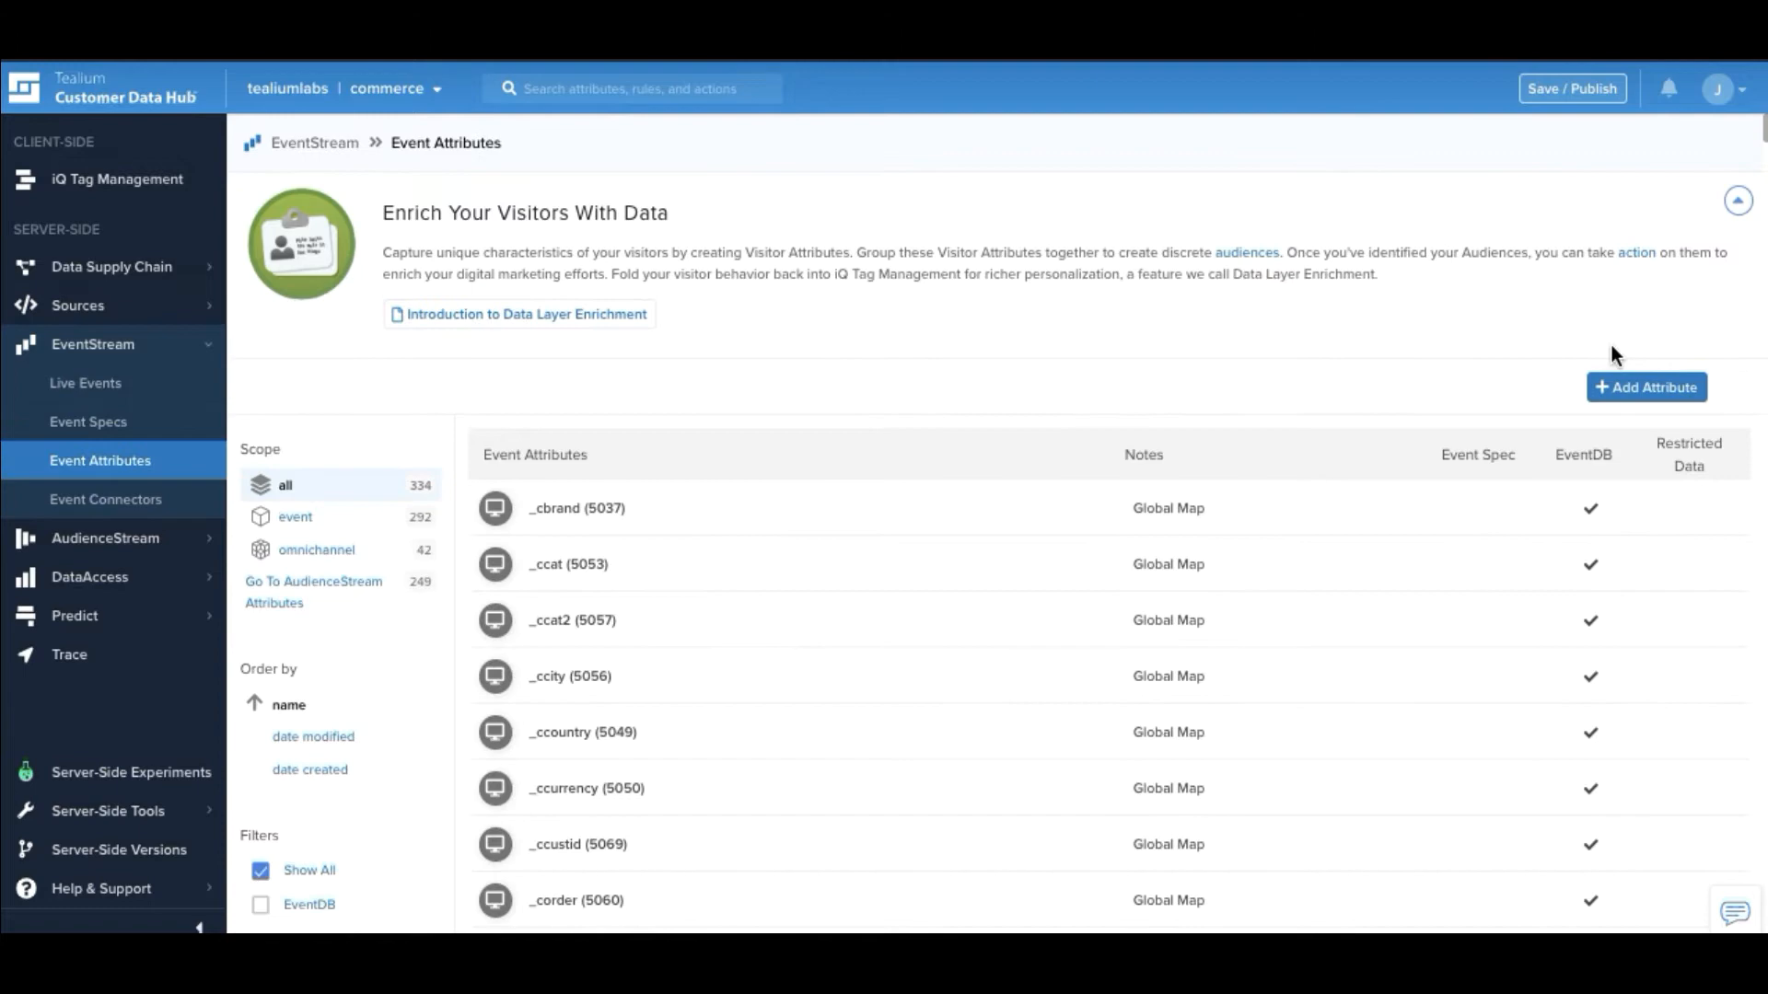
click(1645, 387)
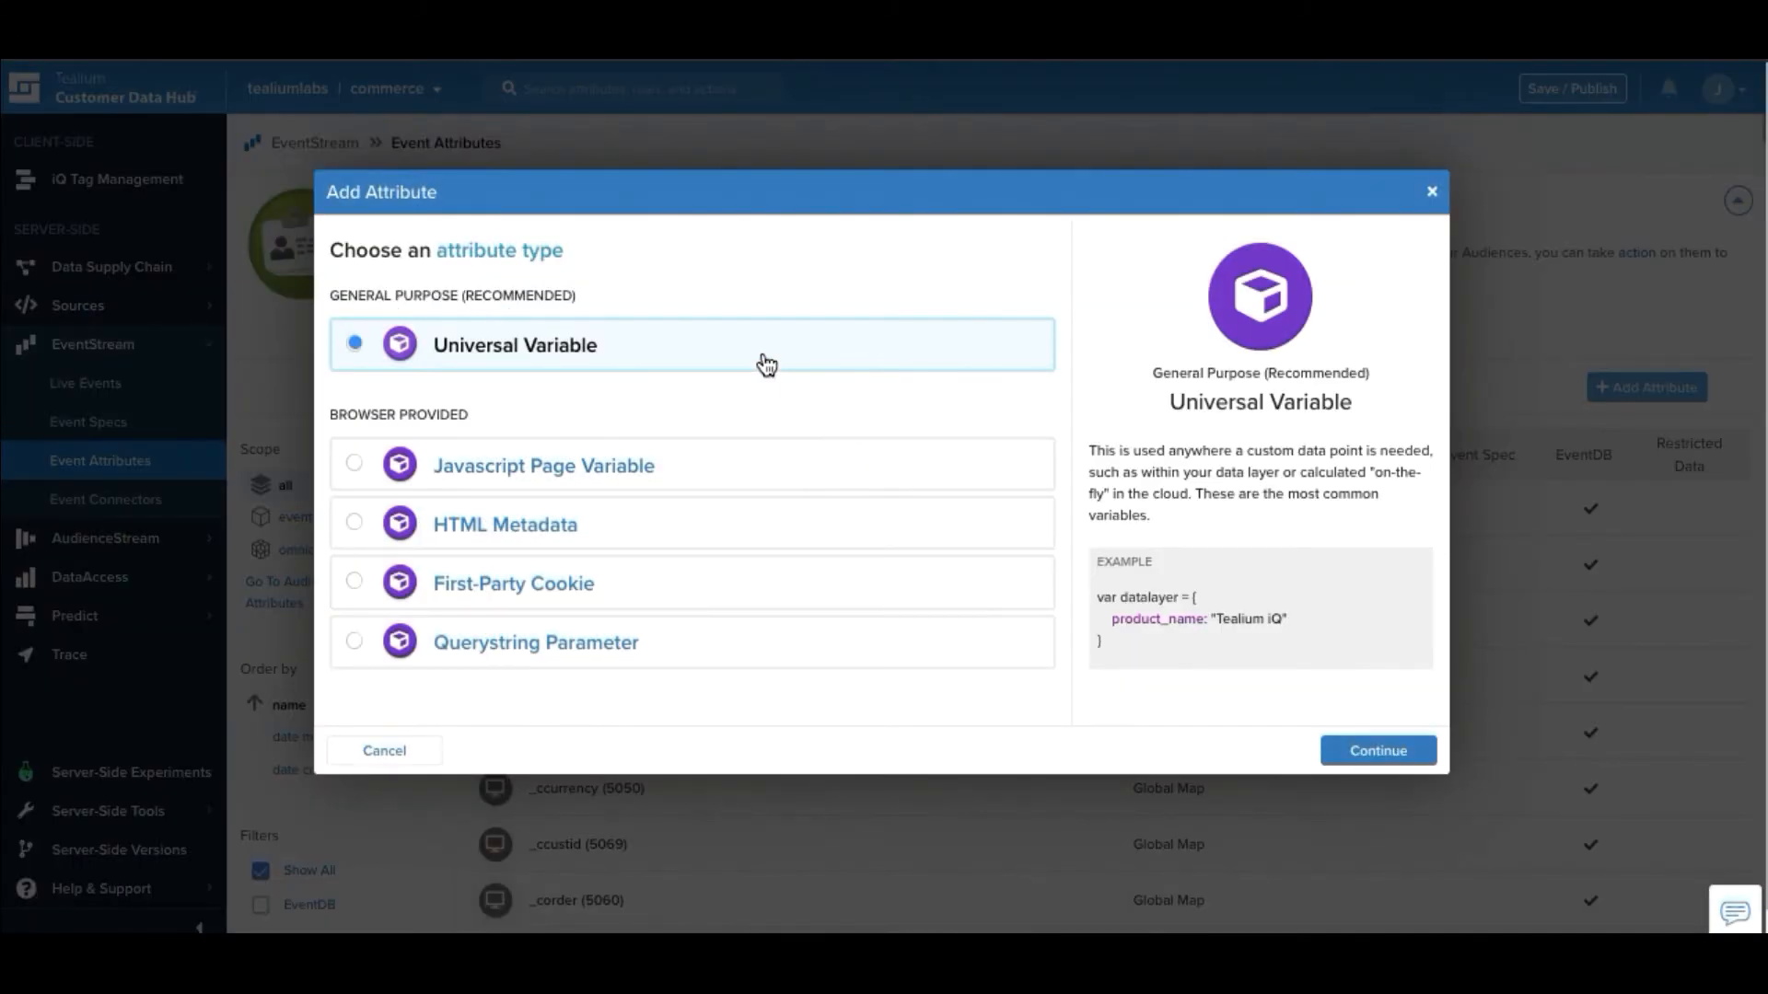
mouse_move(1388, 663)
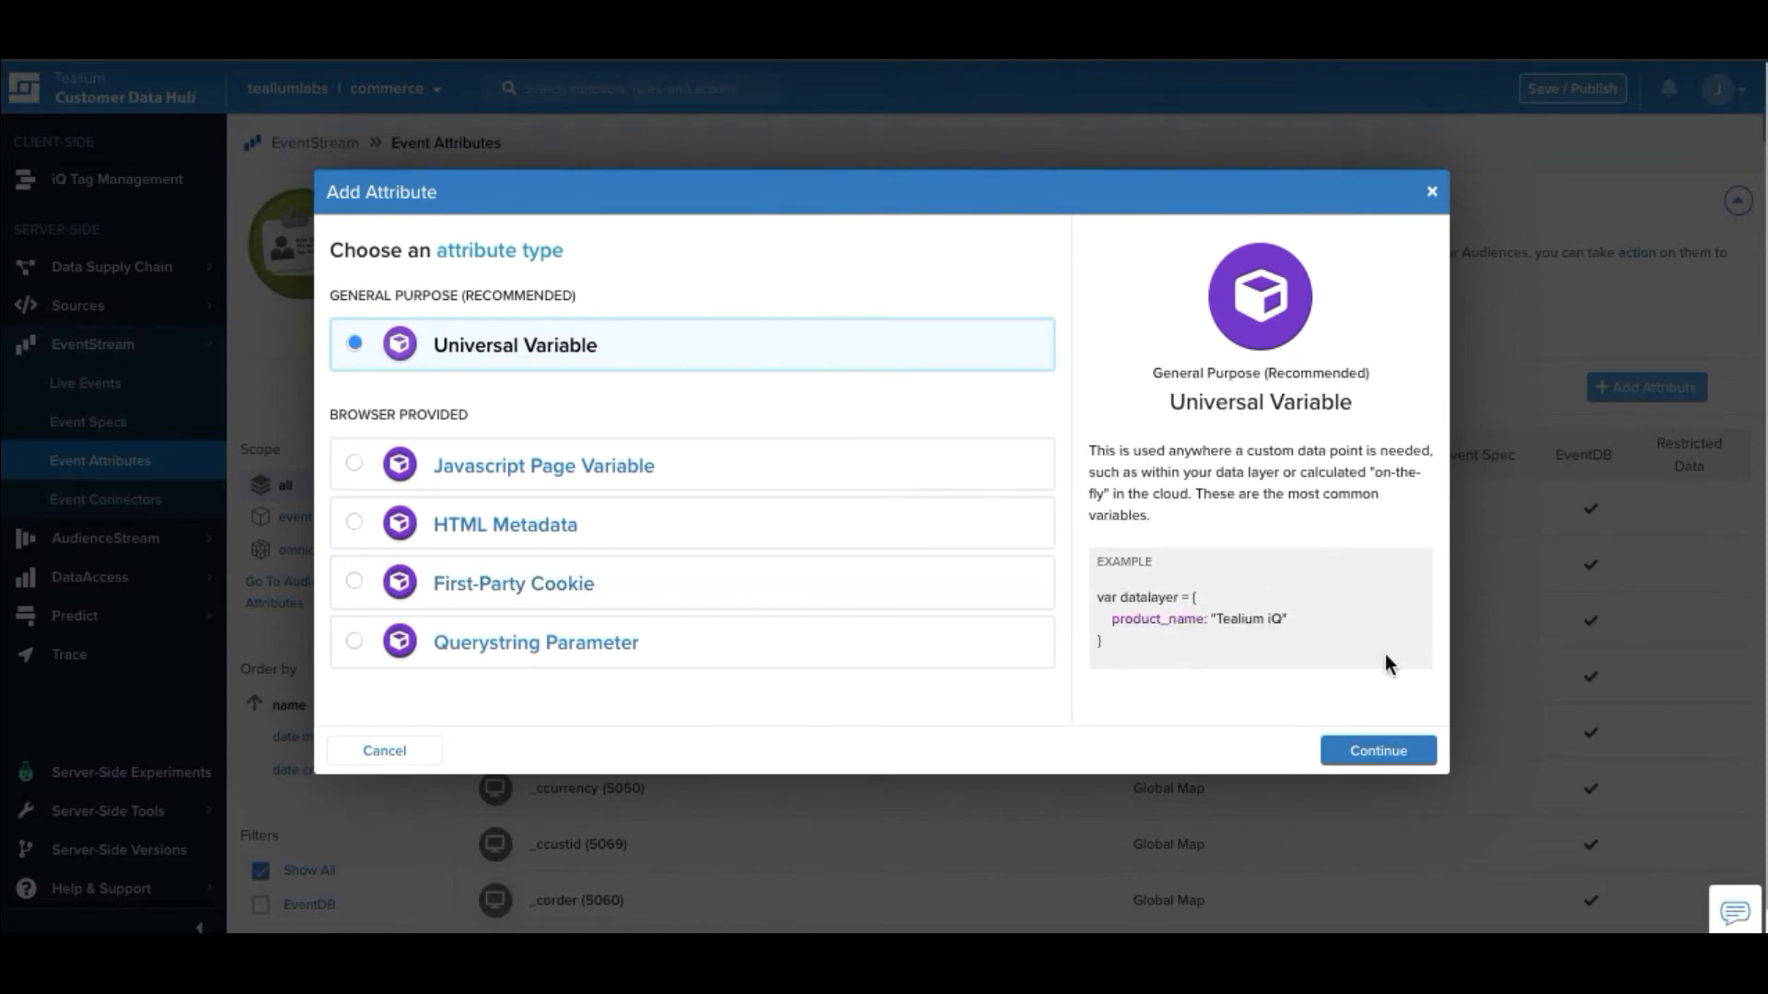
click(1376, 749)
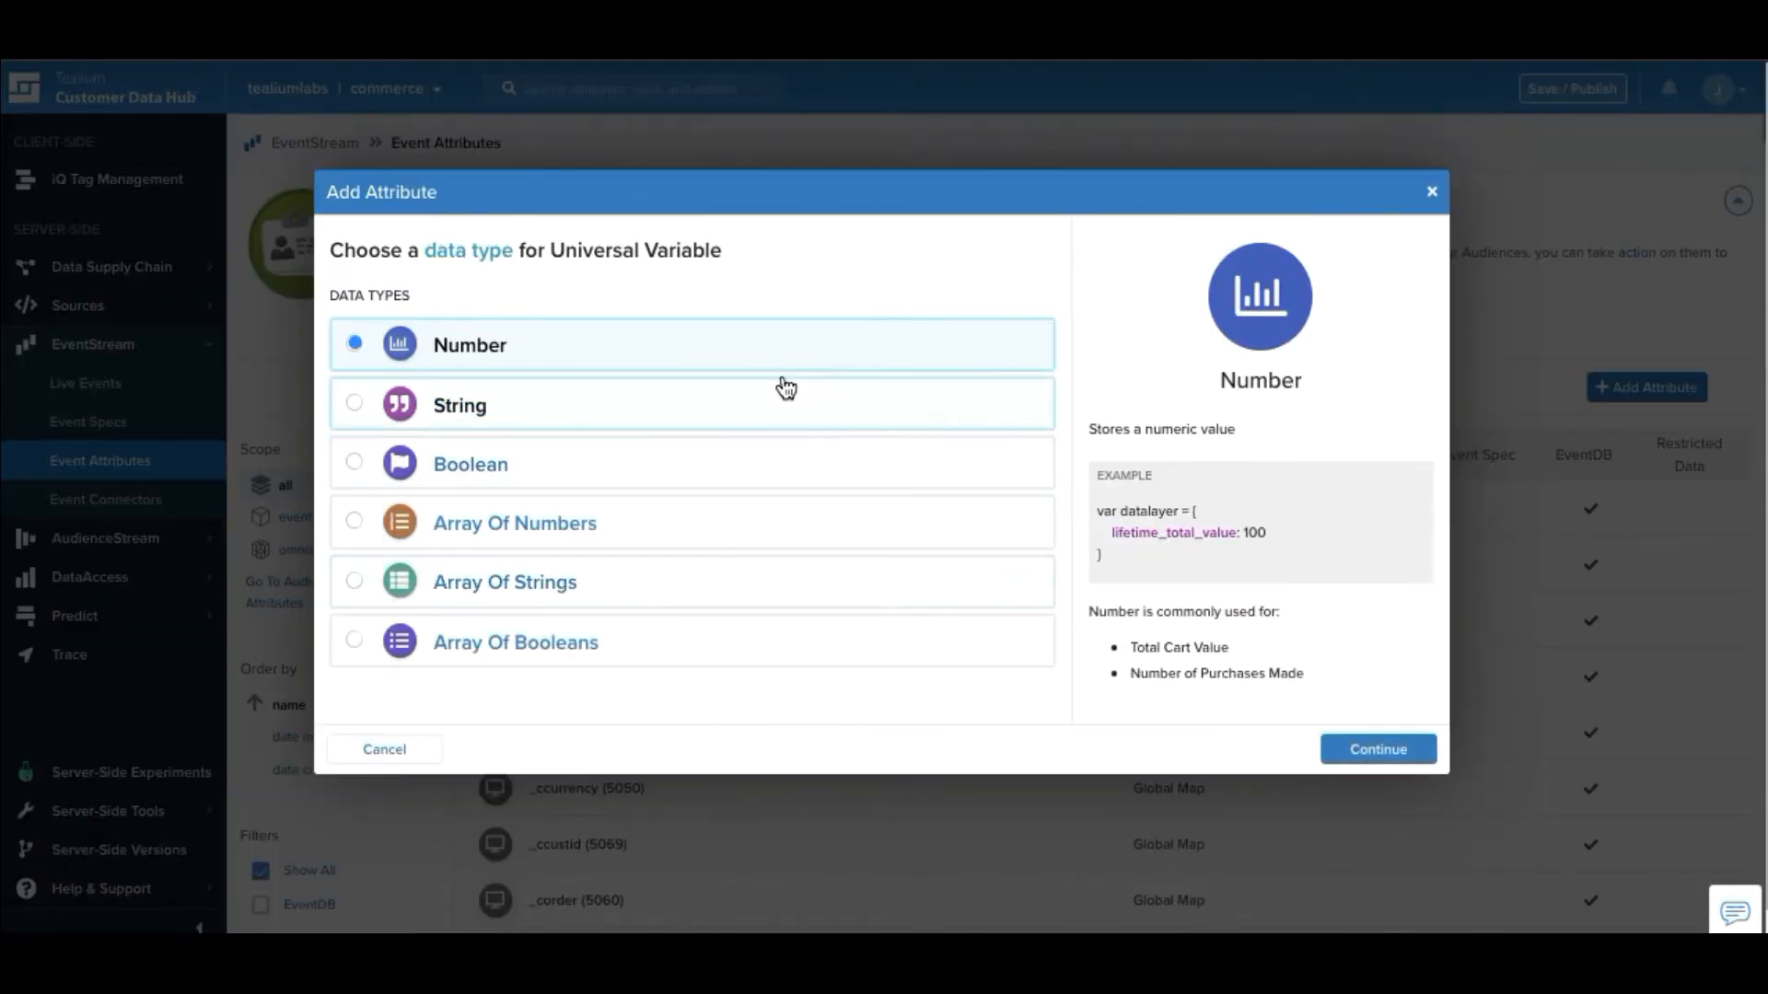
click(1376, 748)
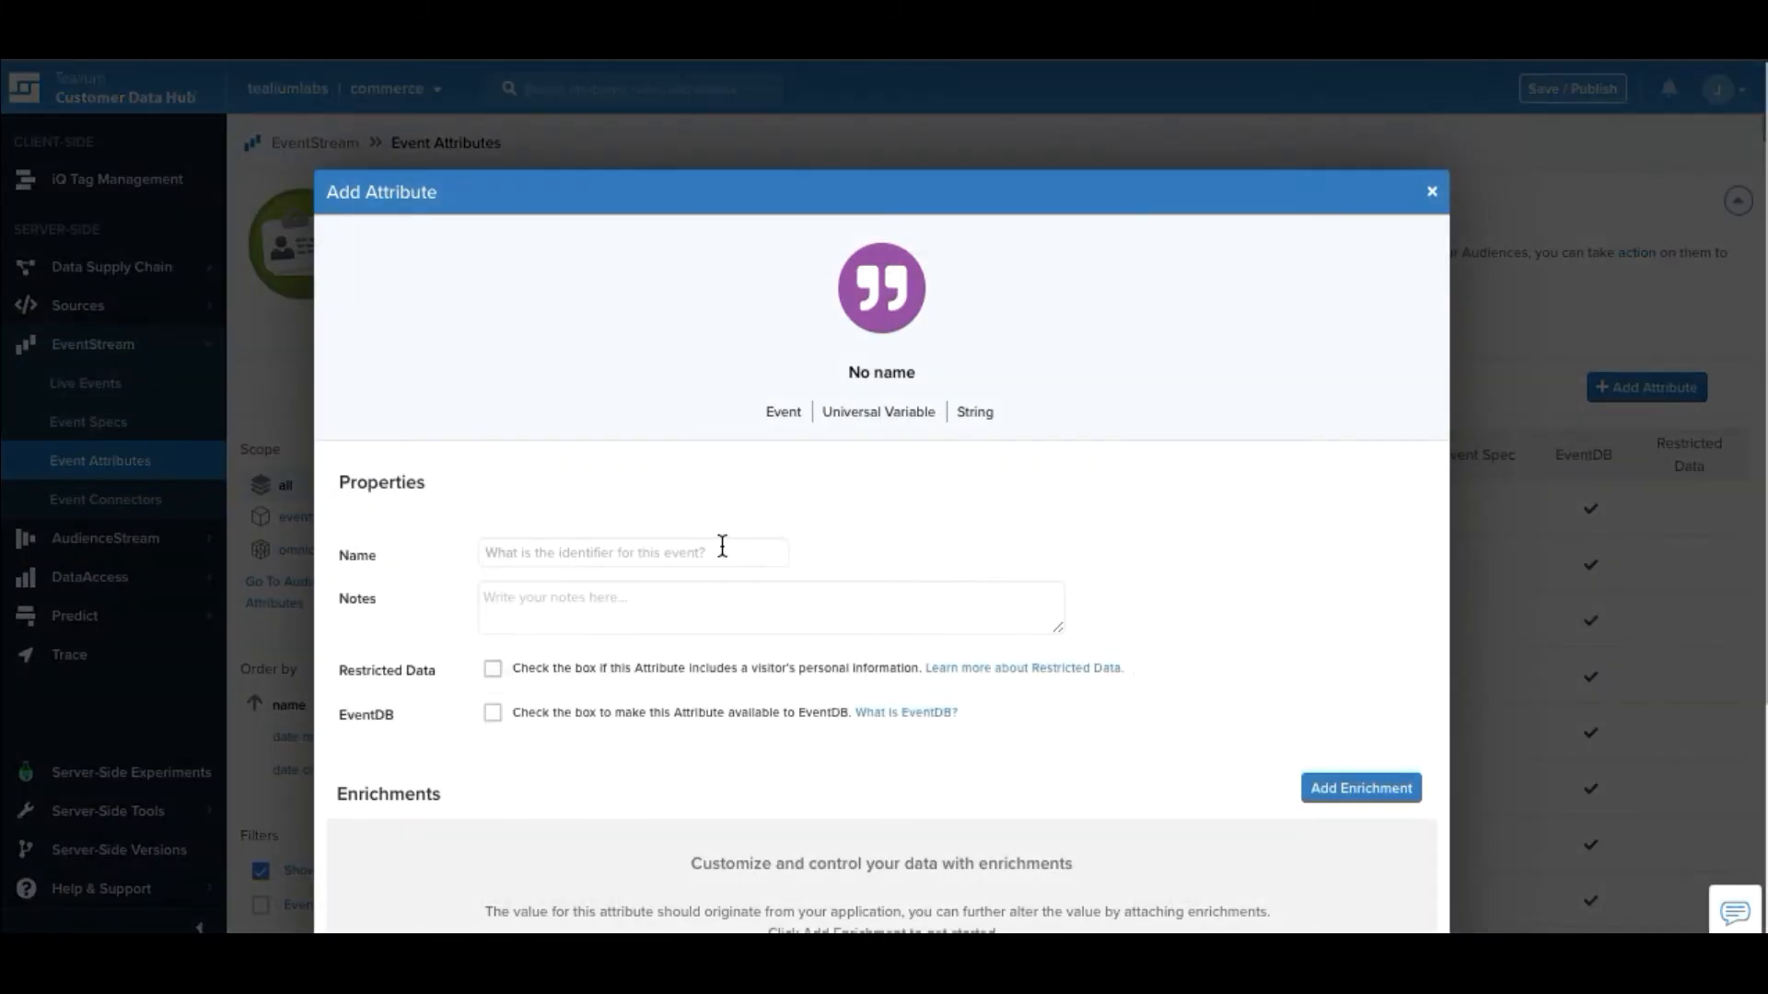
text(cart_a)
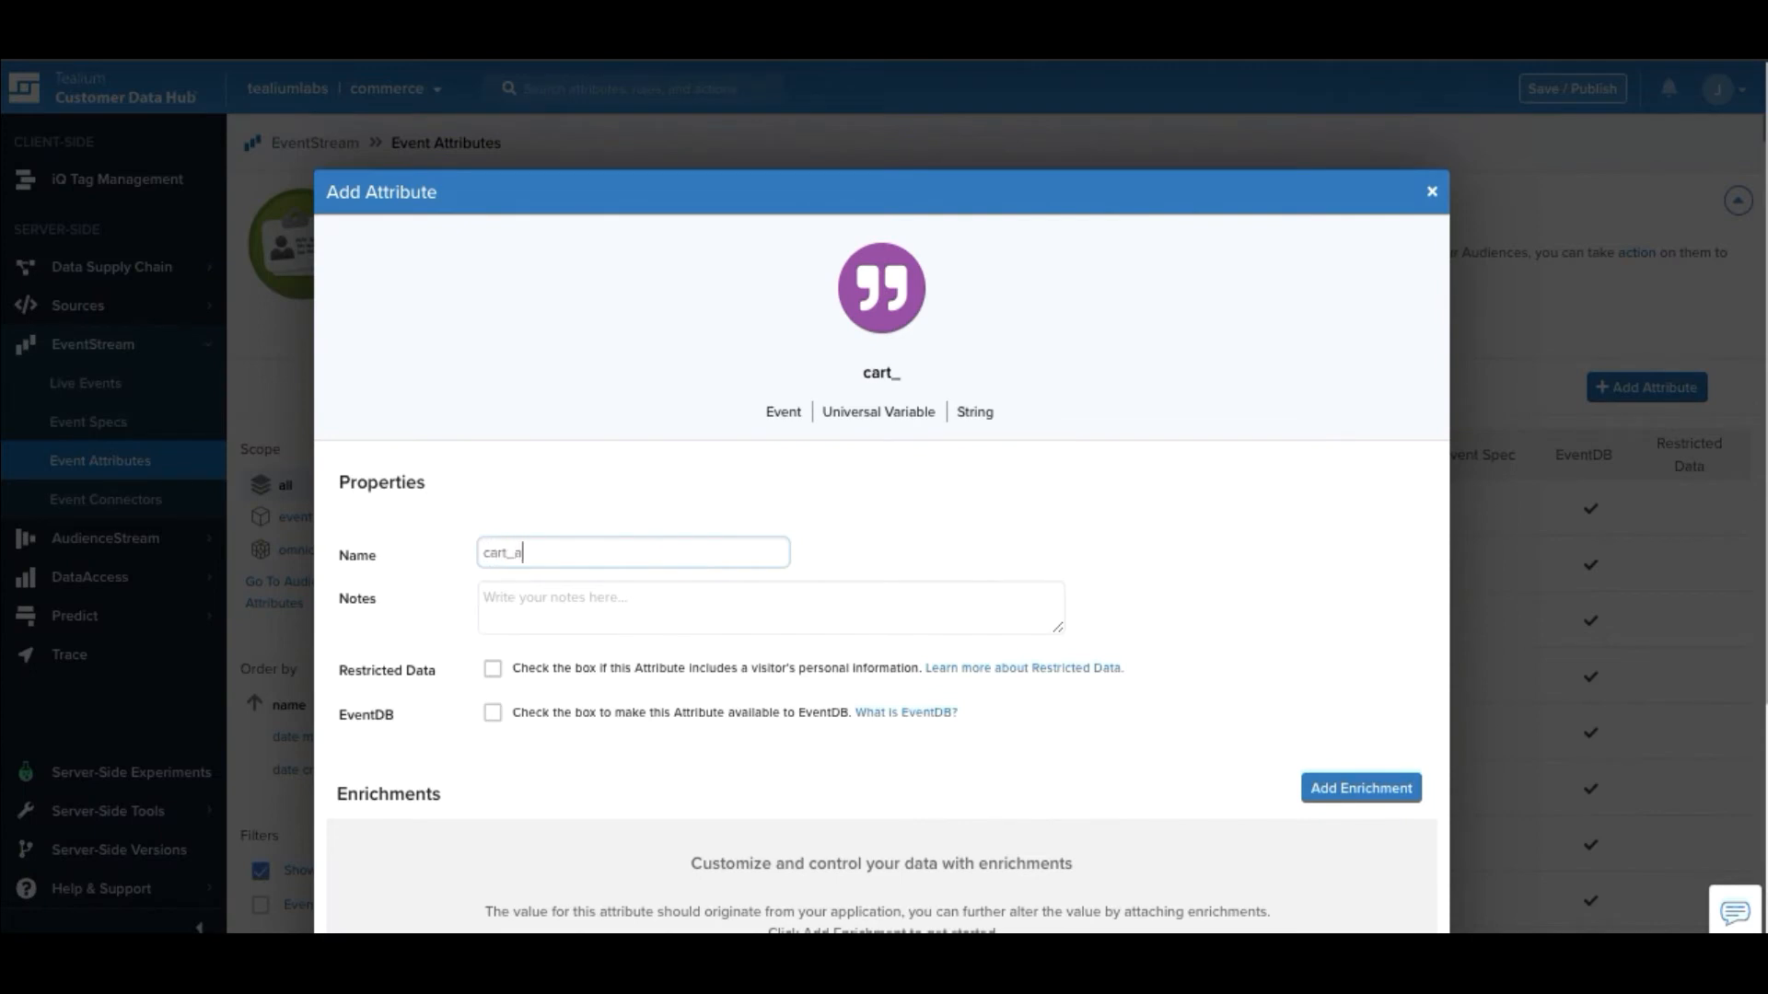
text(dd)
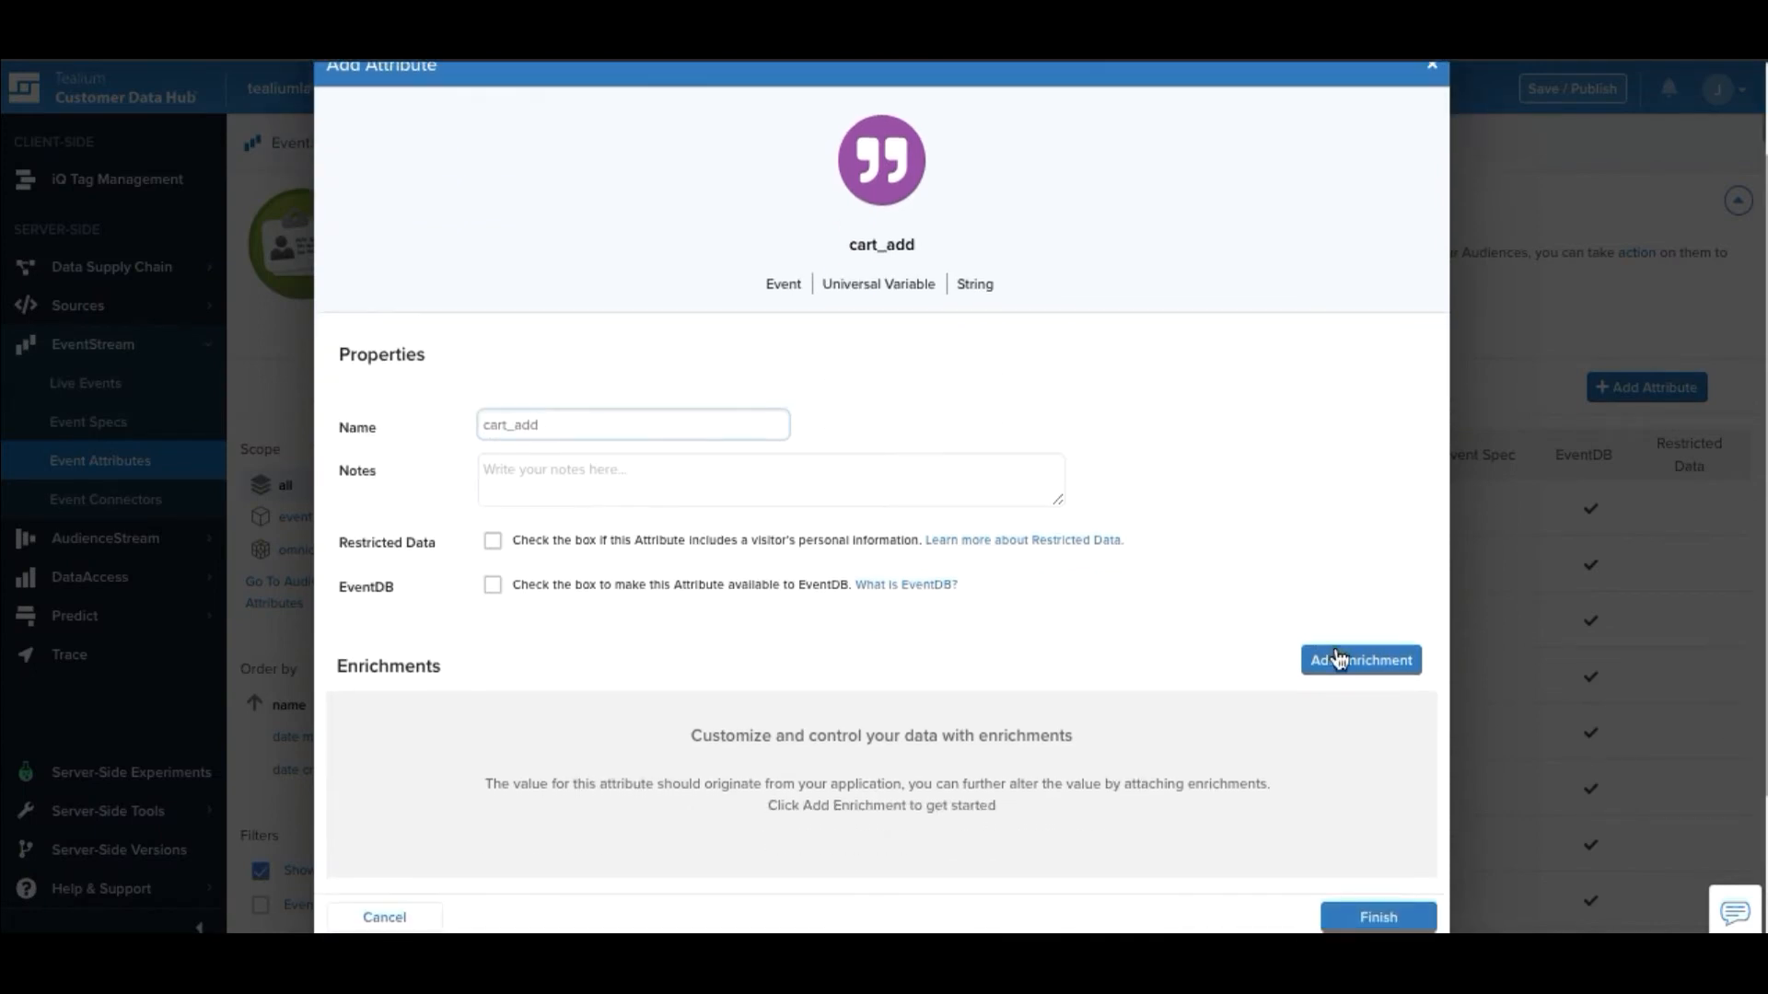
click(1360, 660)
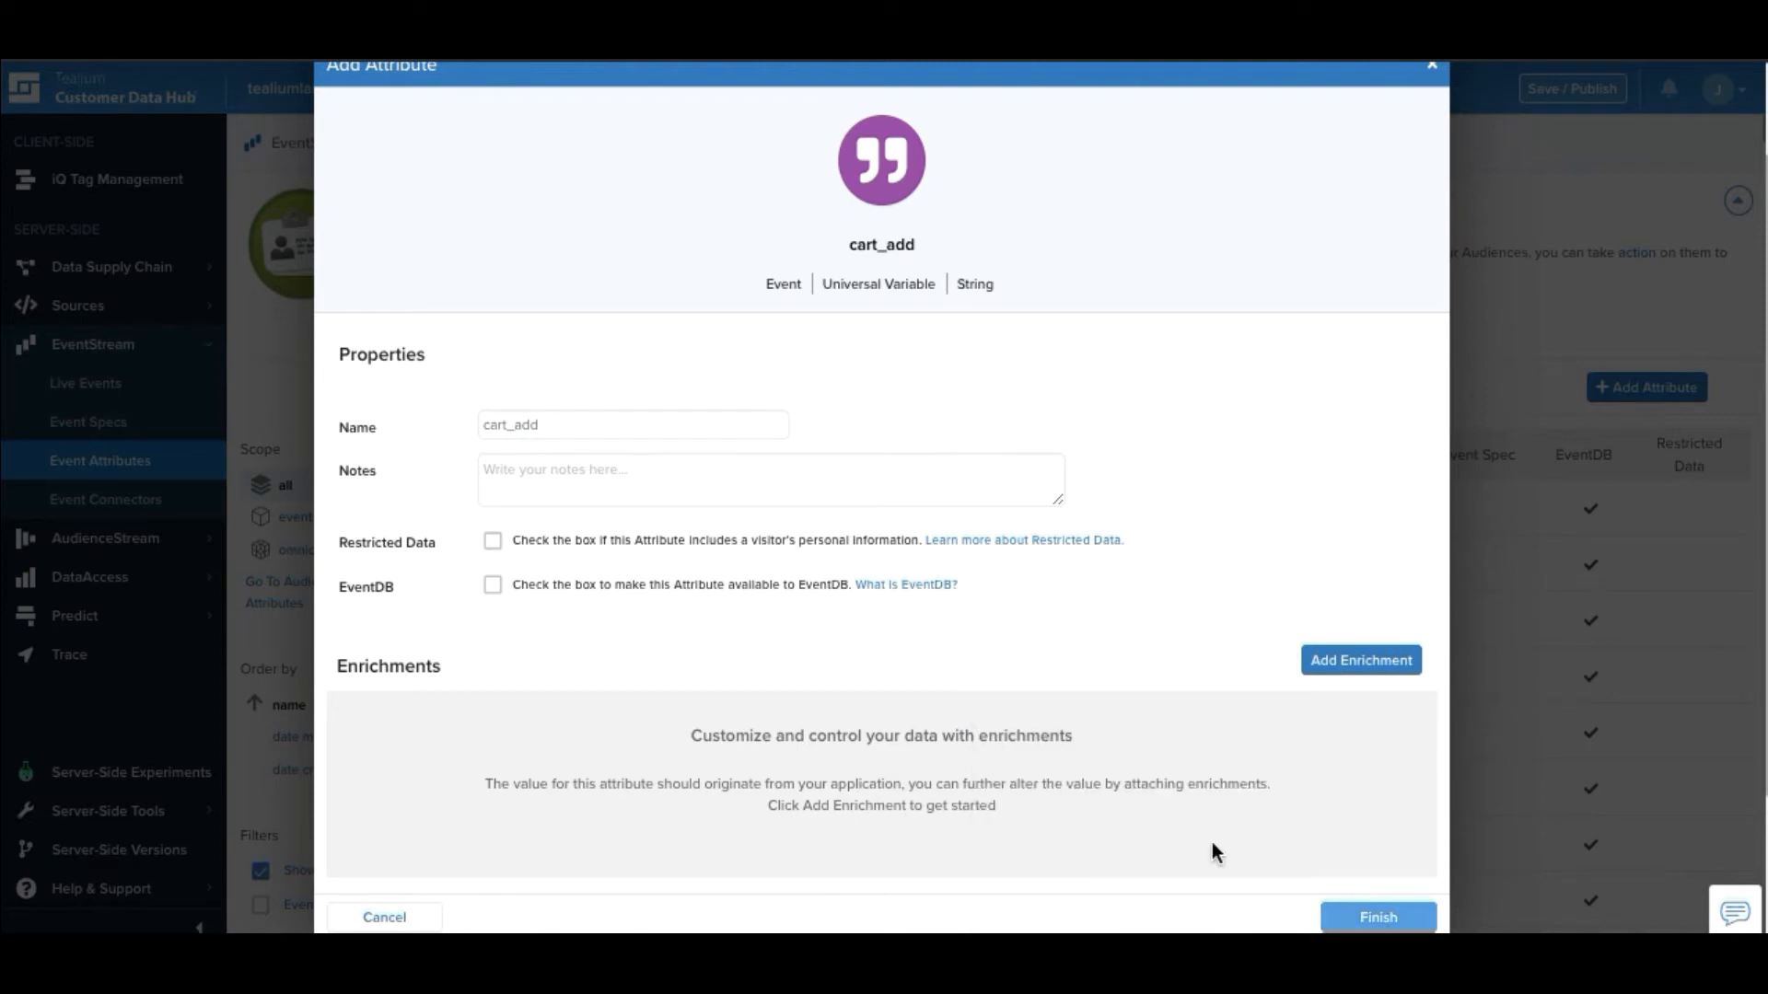
click(383, 917)
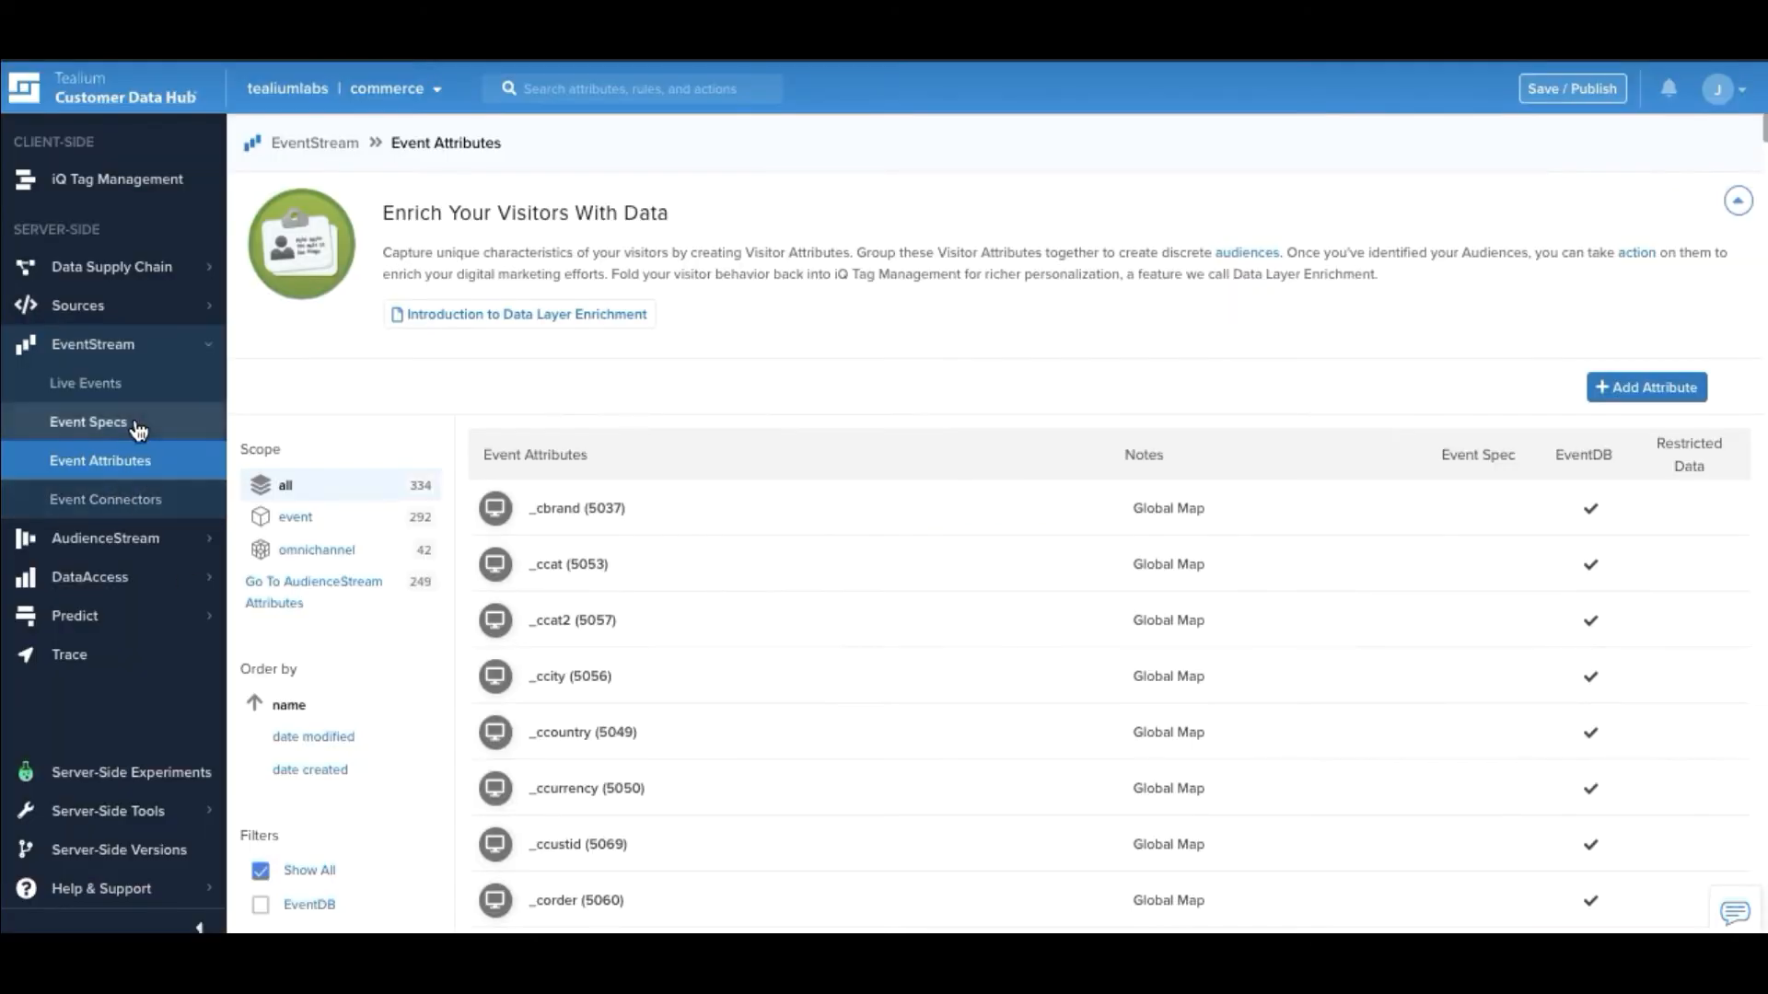
Expand the cart_add event spec to see product_id, product_brand and their data types
click(89, 421)
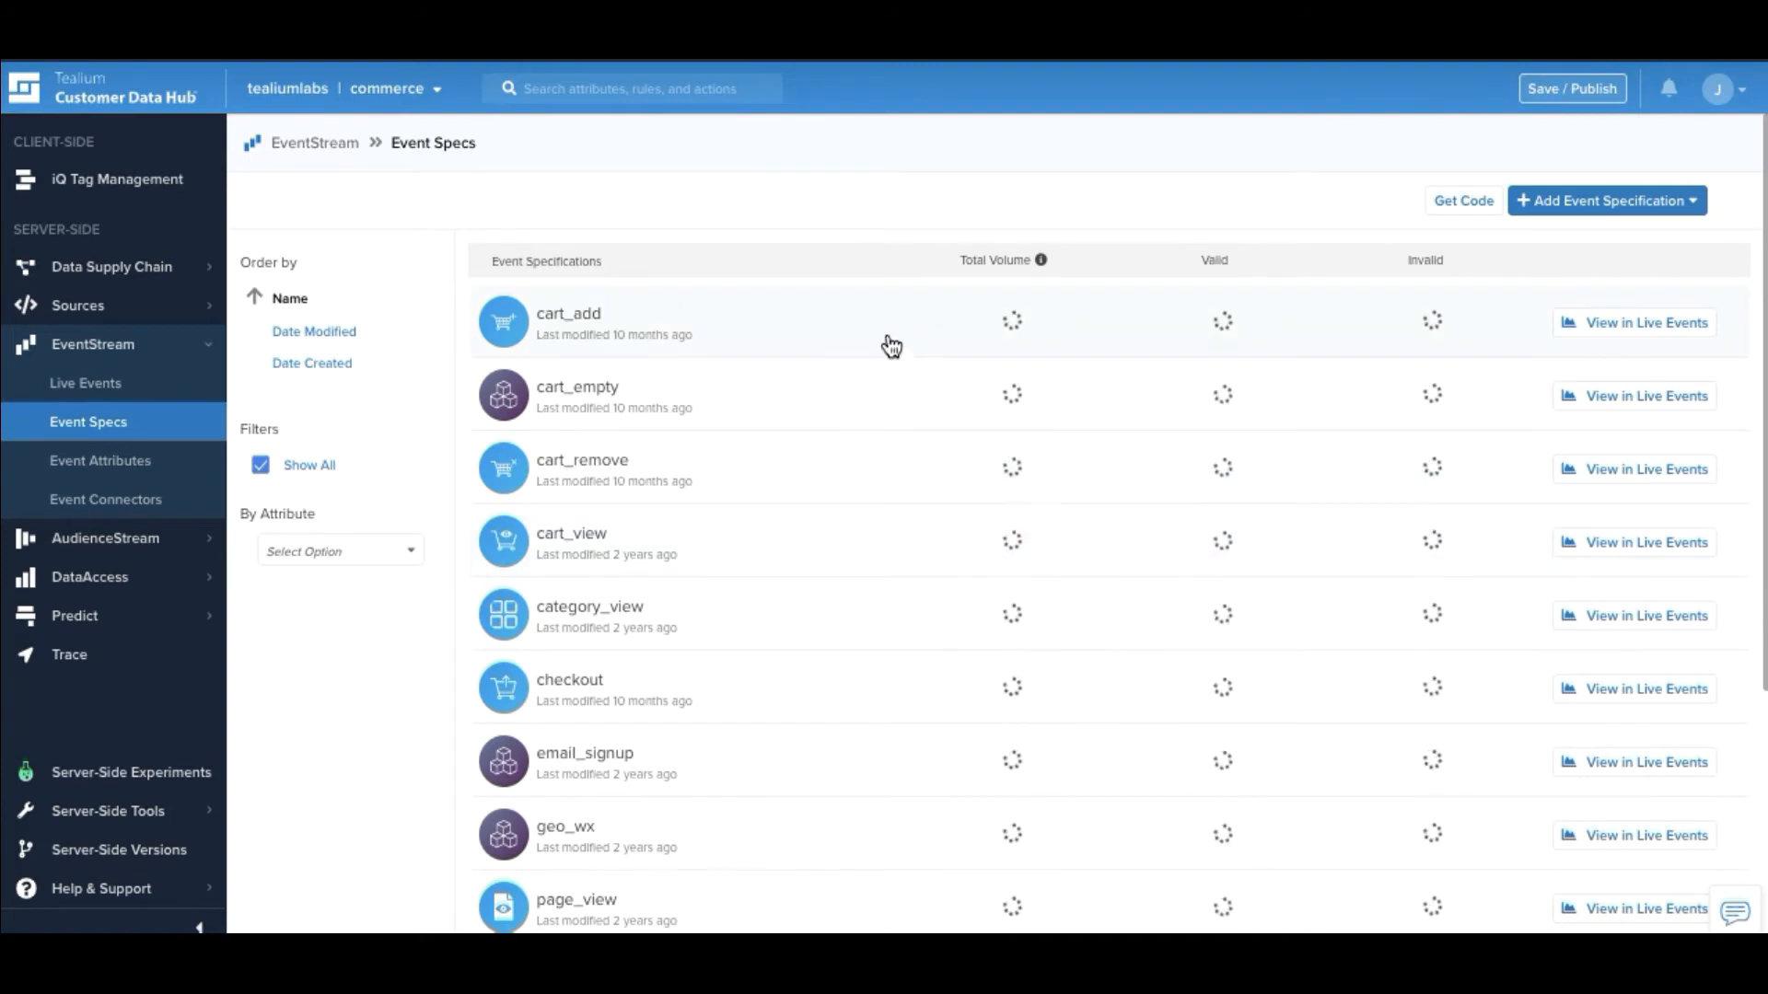
click(569, 322)
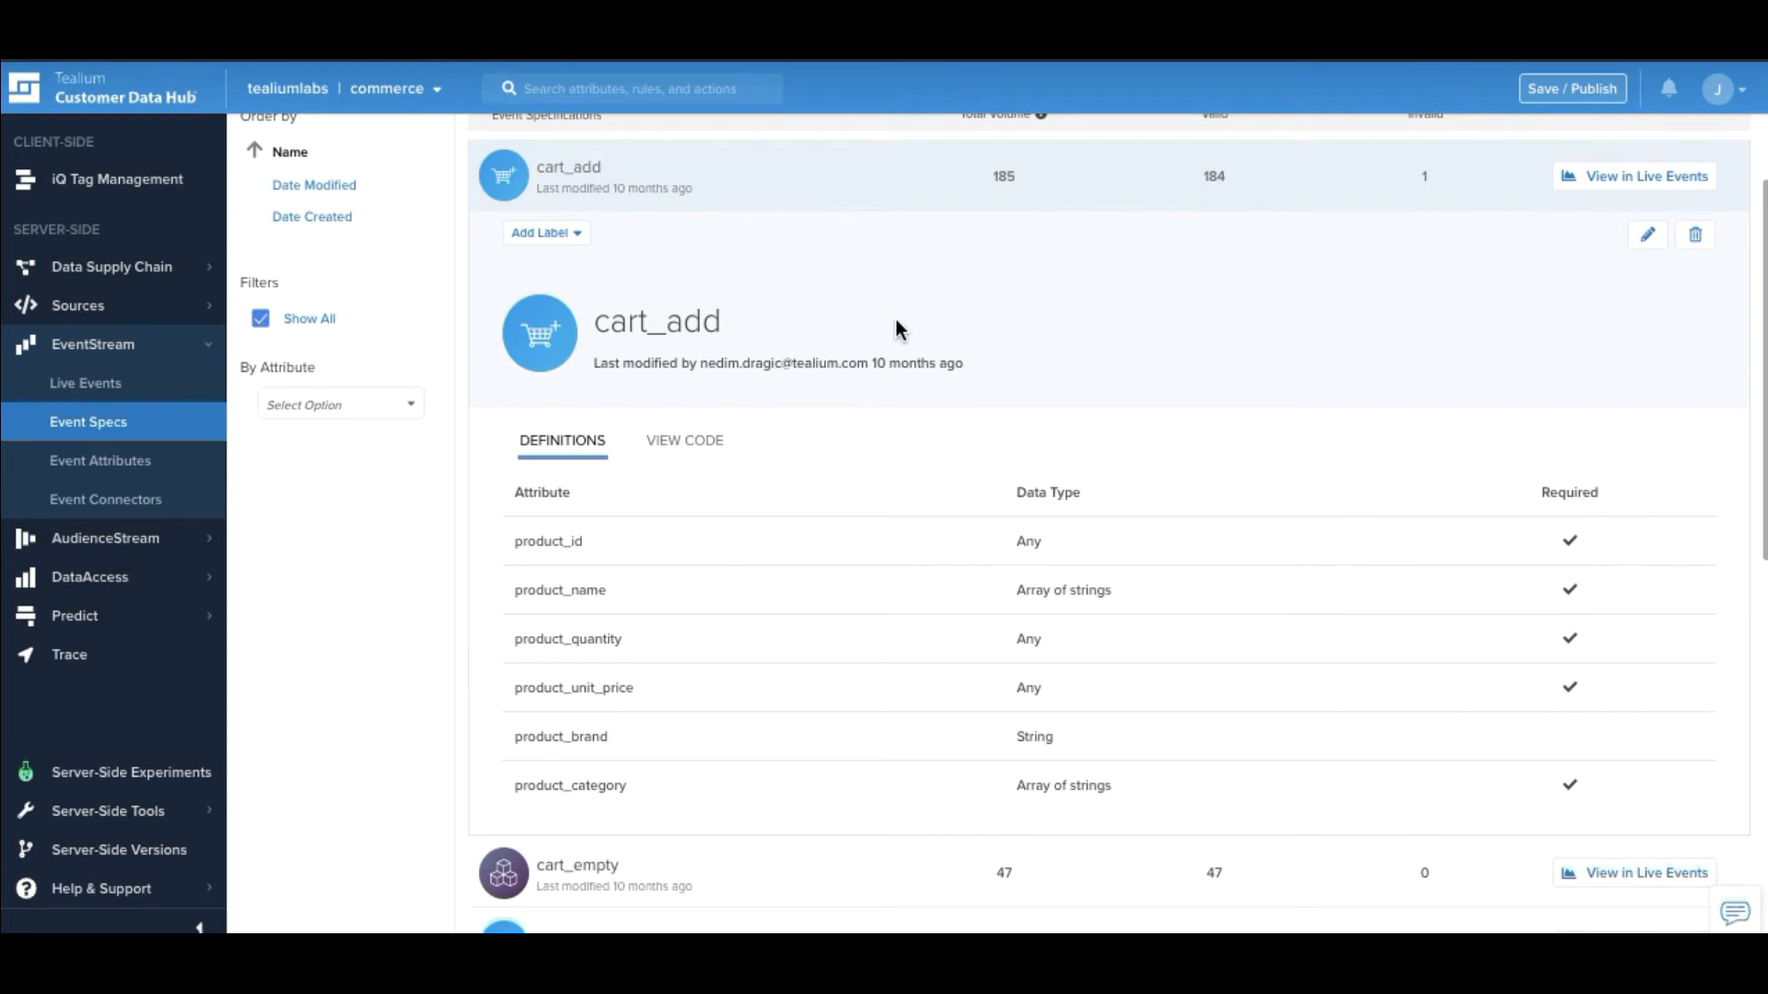
mouse_move(375, 366)
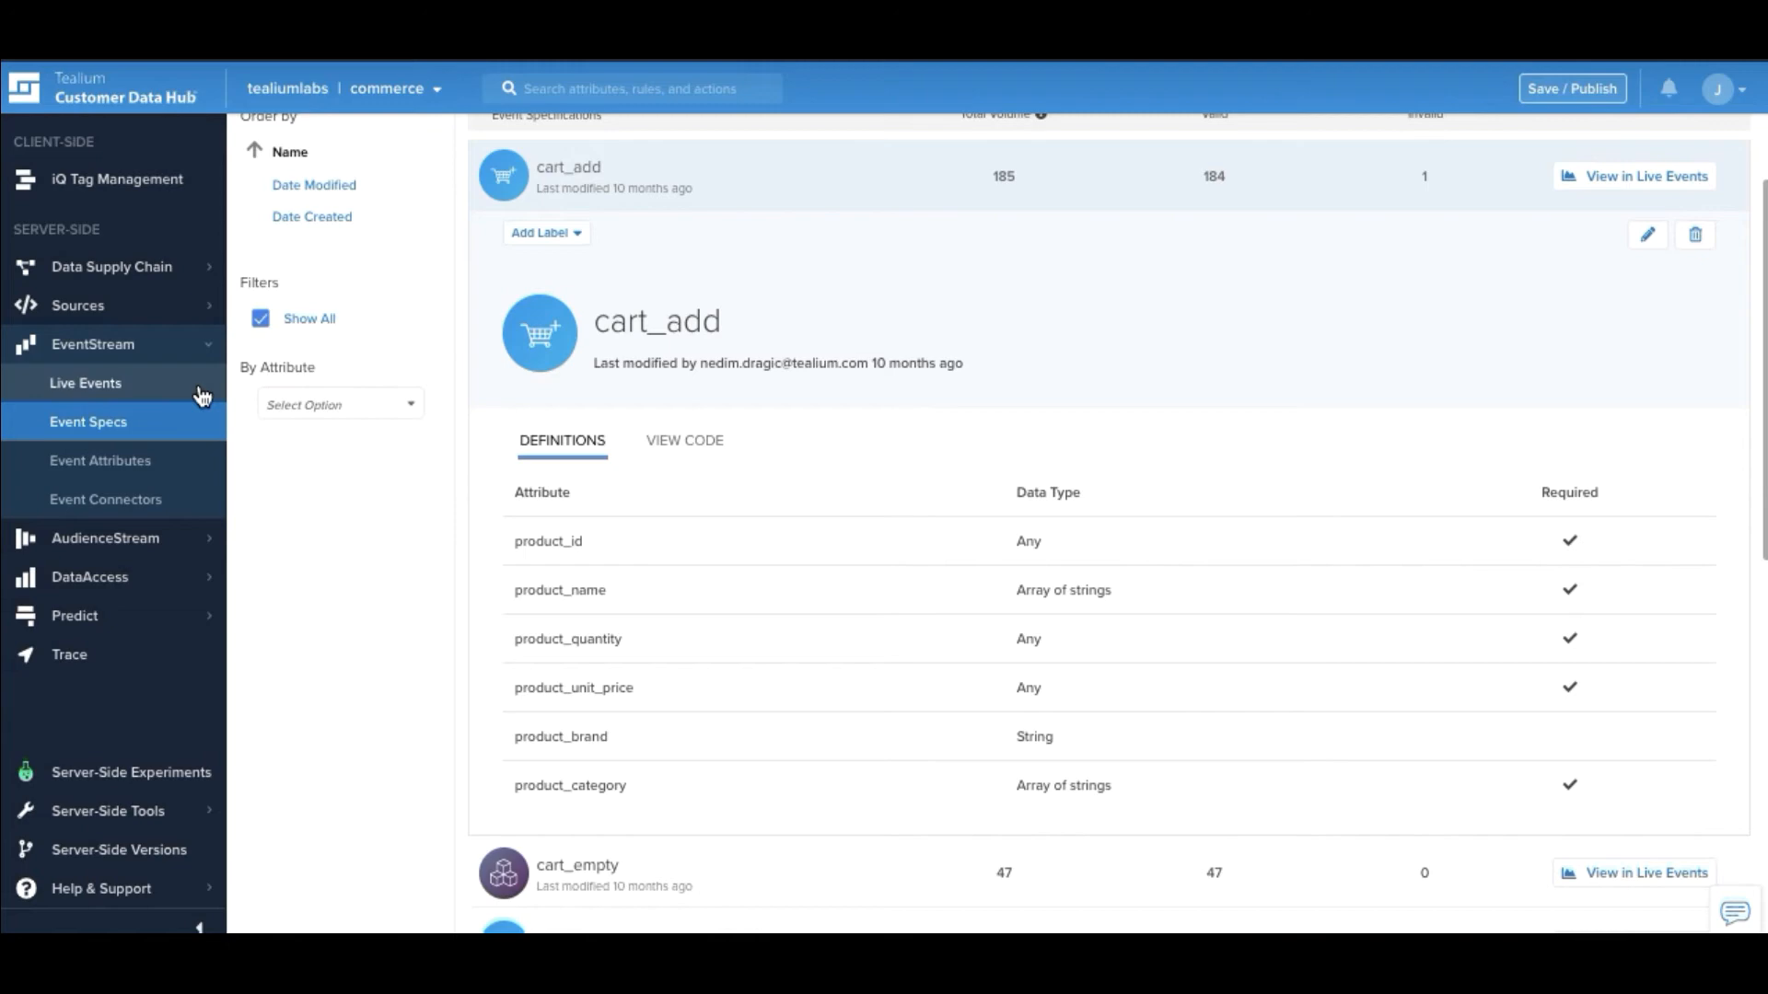
Inspect the All Events live feed, then view the Event Connectors list
click(85, 382)
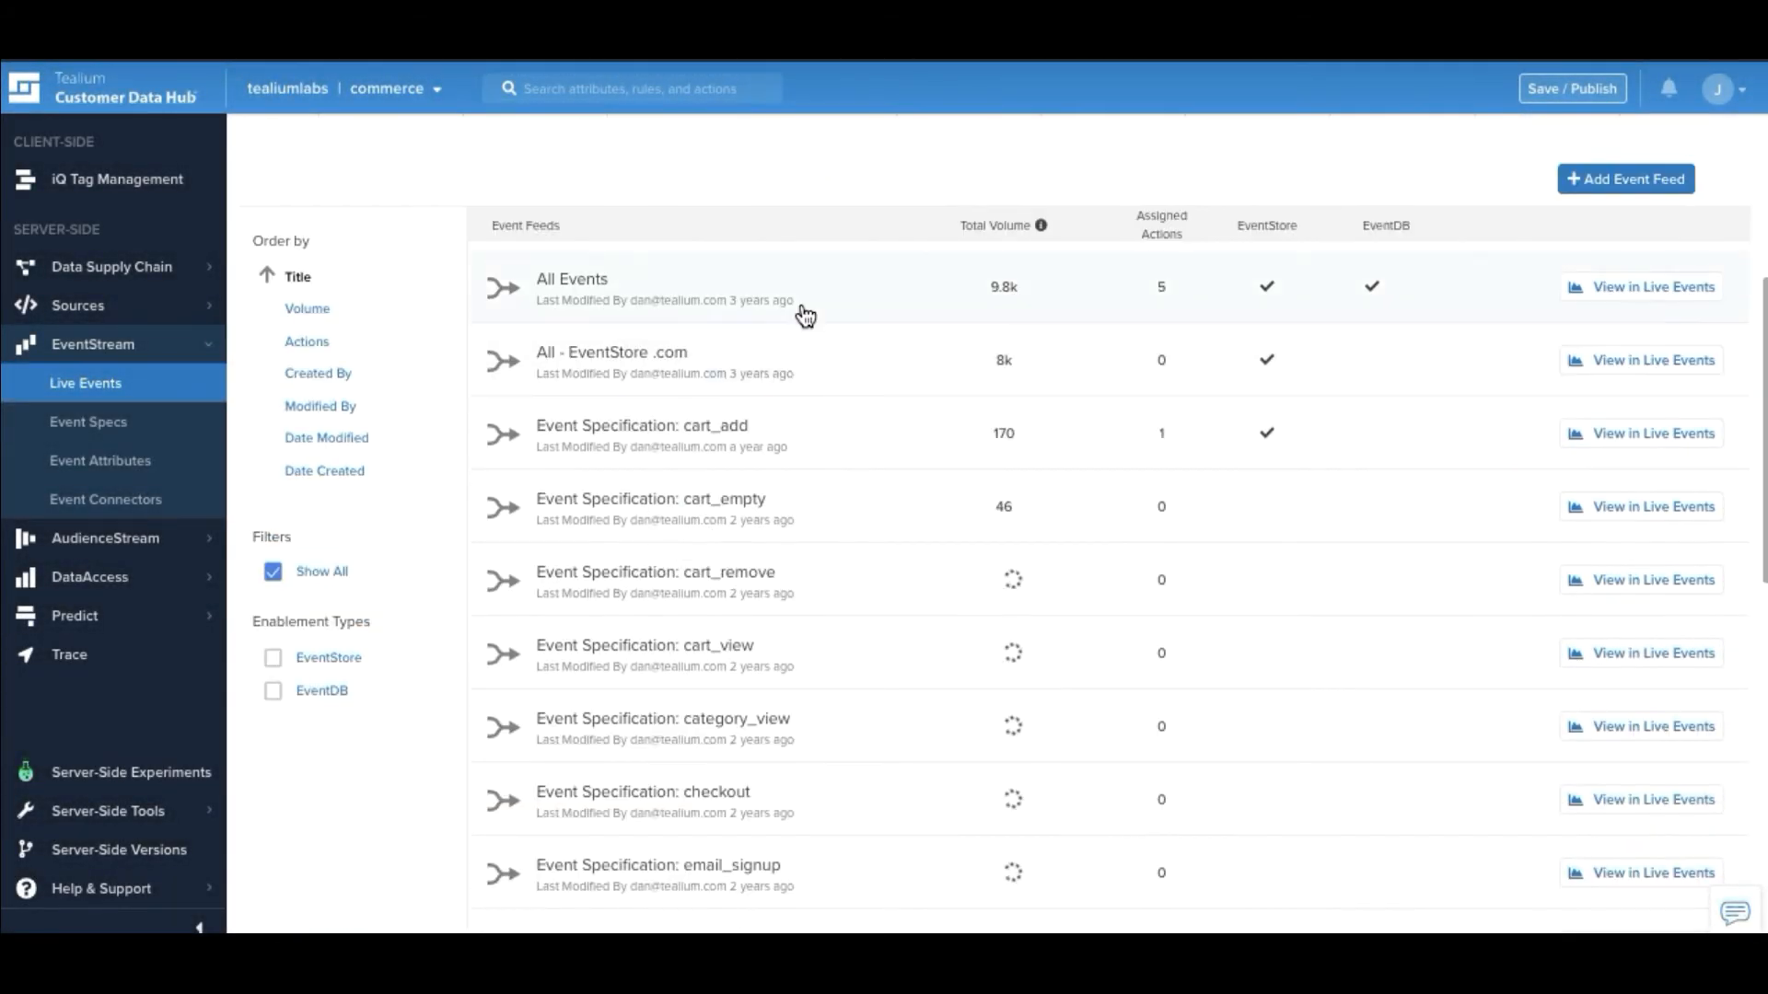
click(571, 278)
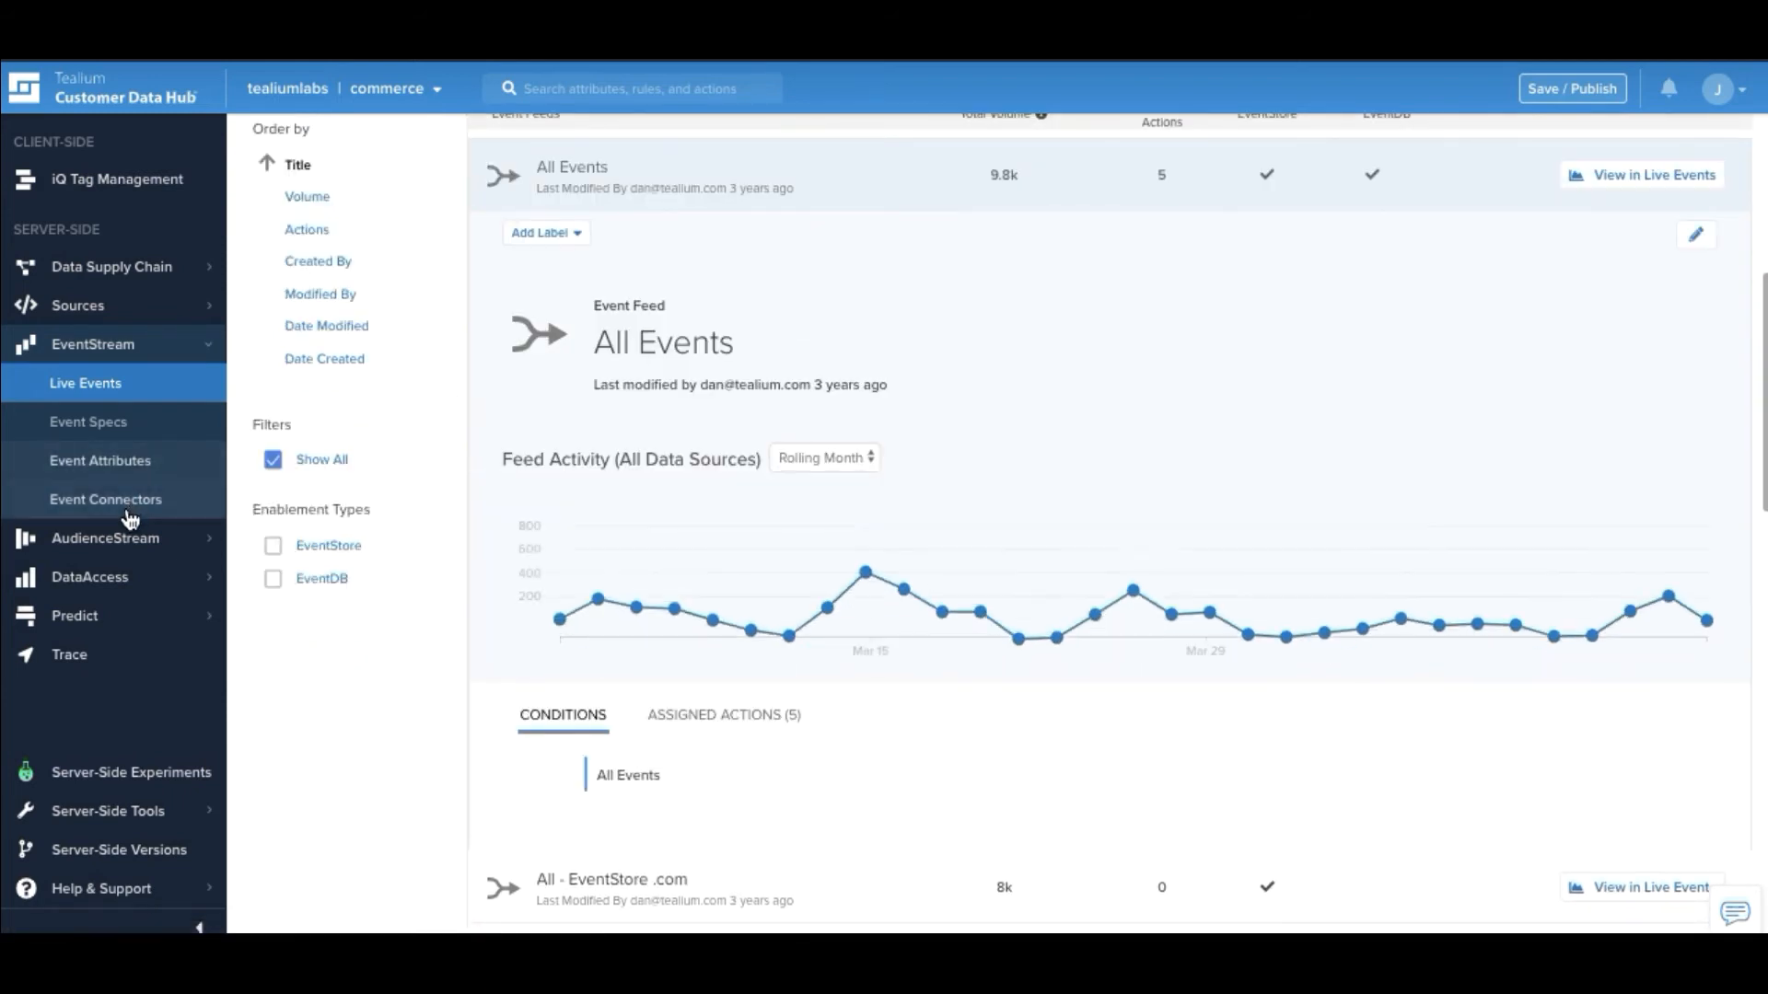
click(106, 498)
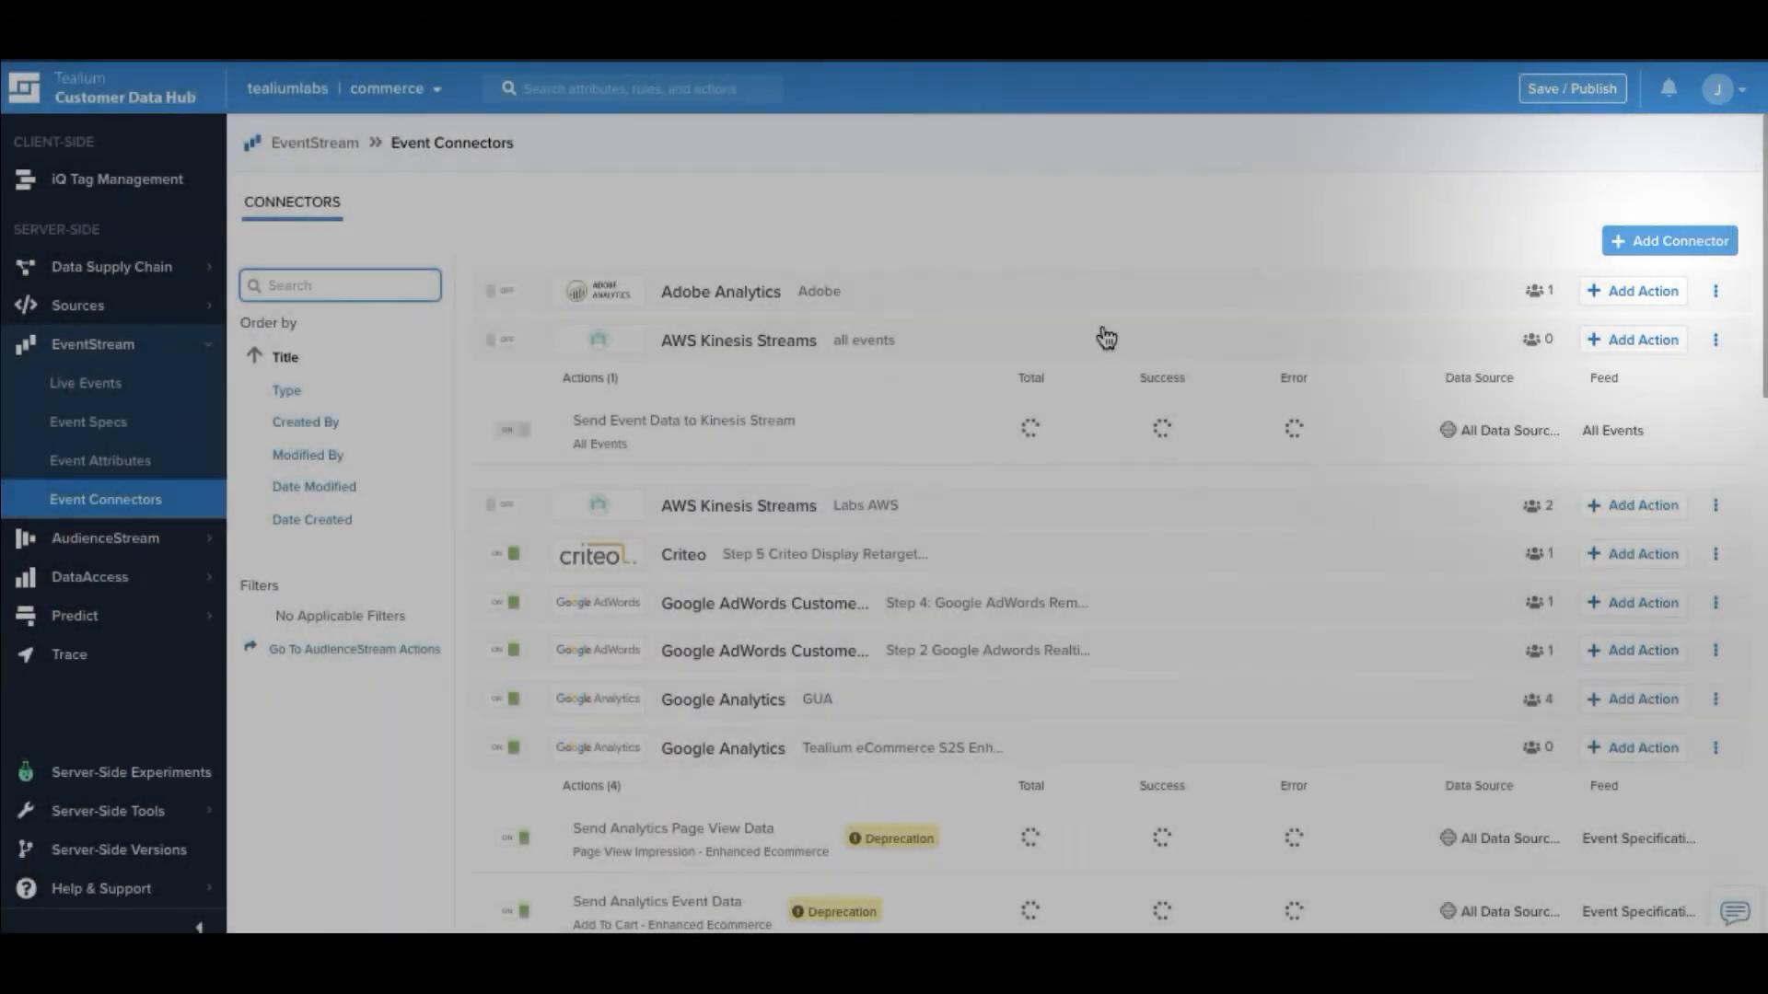
click(1670, 240)
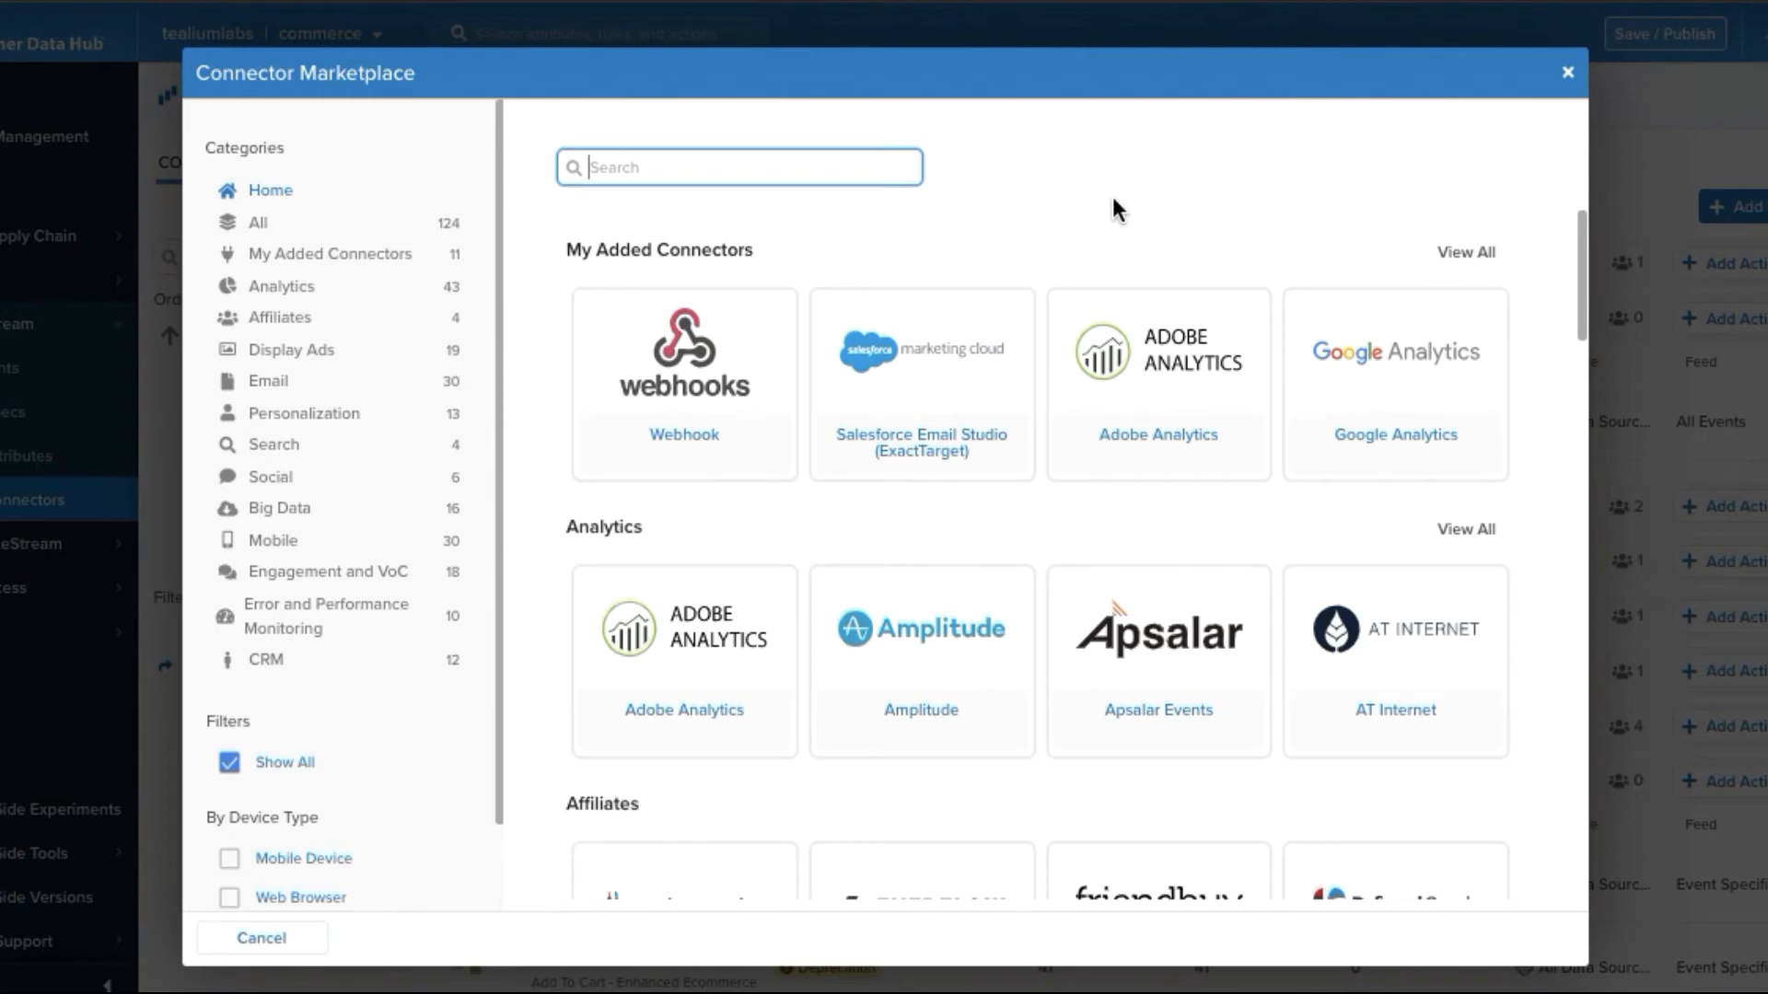
mouse_move(291, 350)
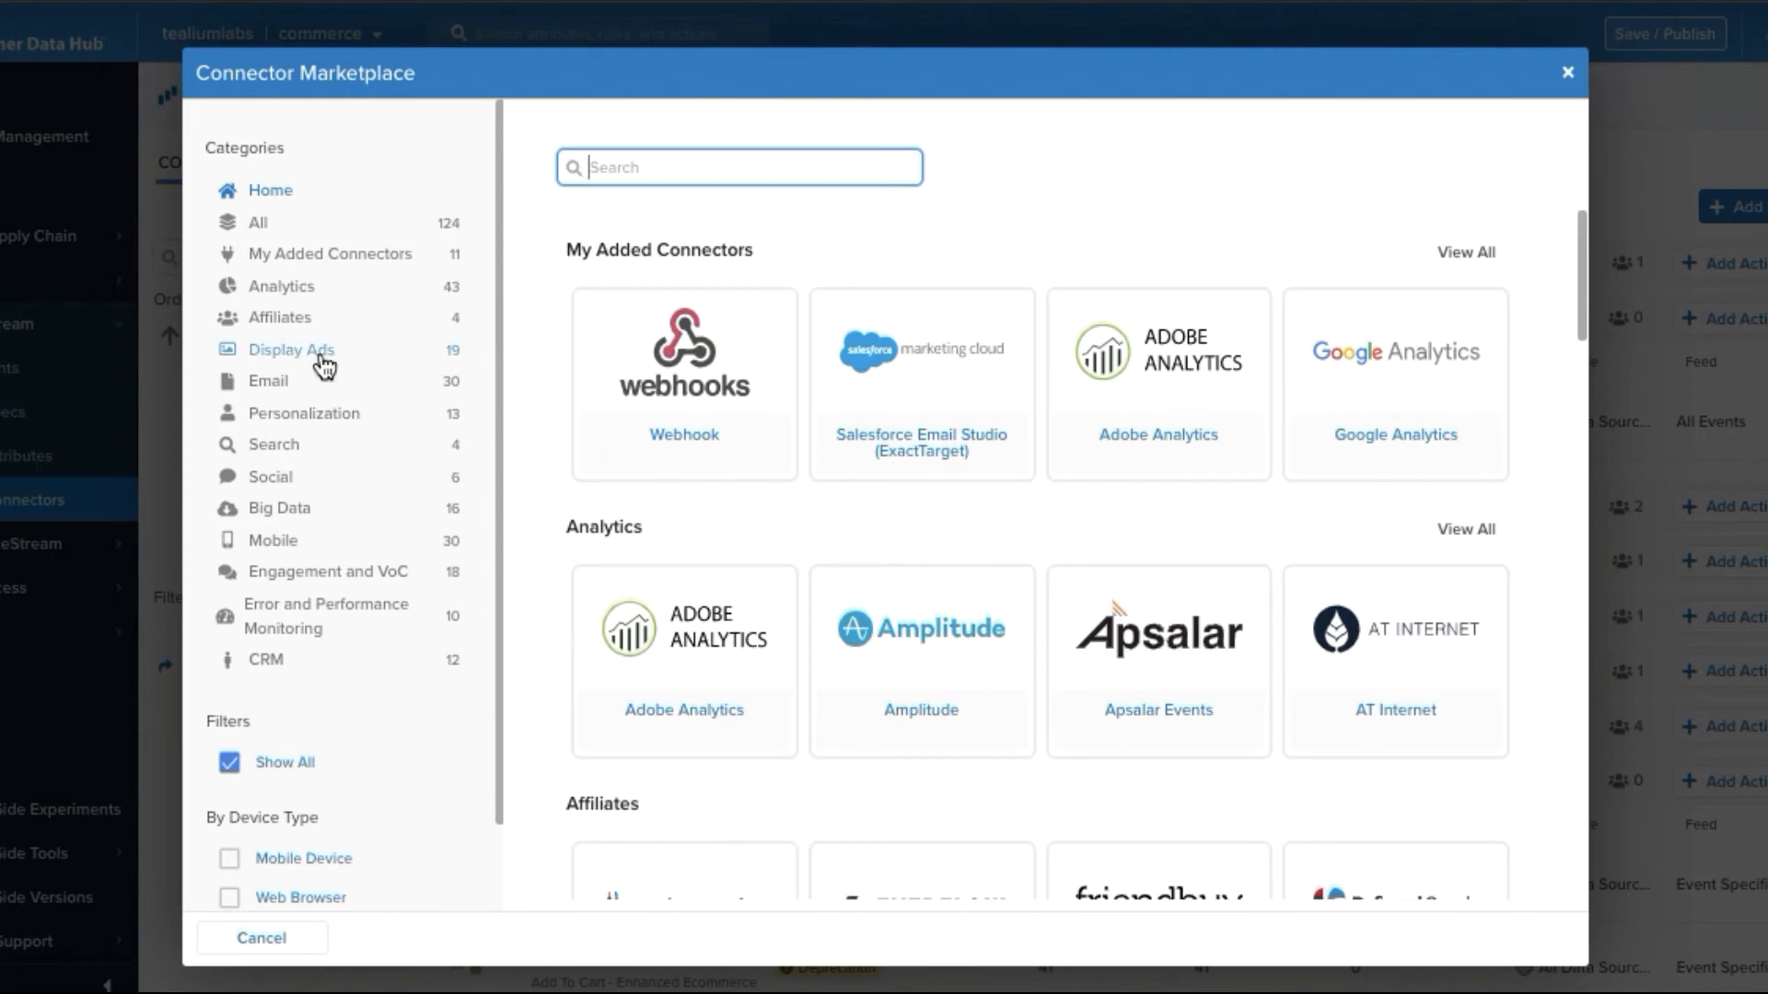
click(291, 350)
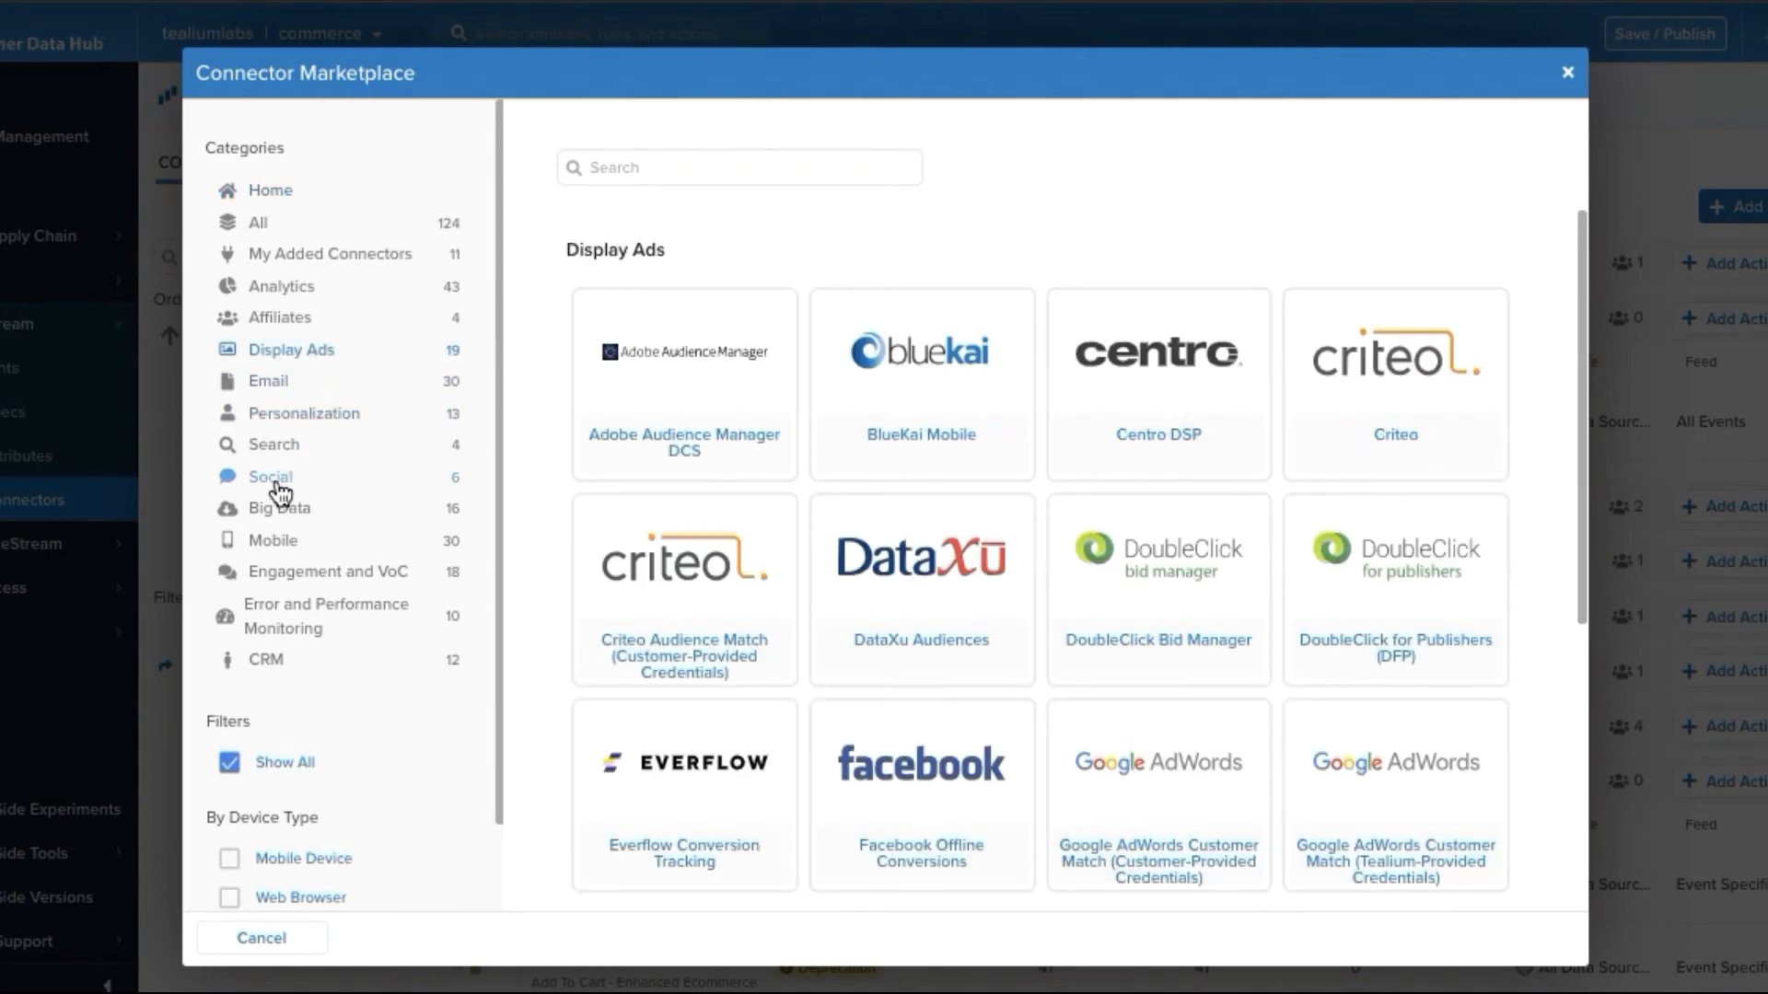
click(265, 663)
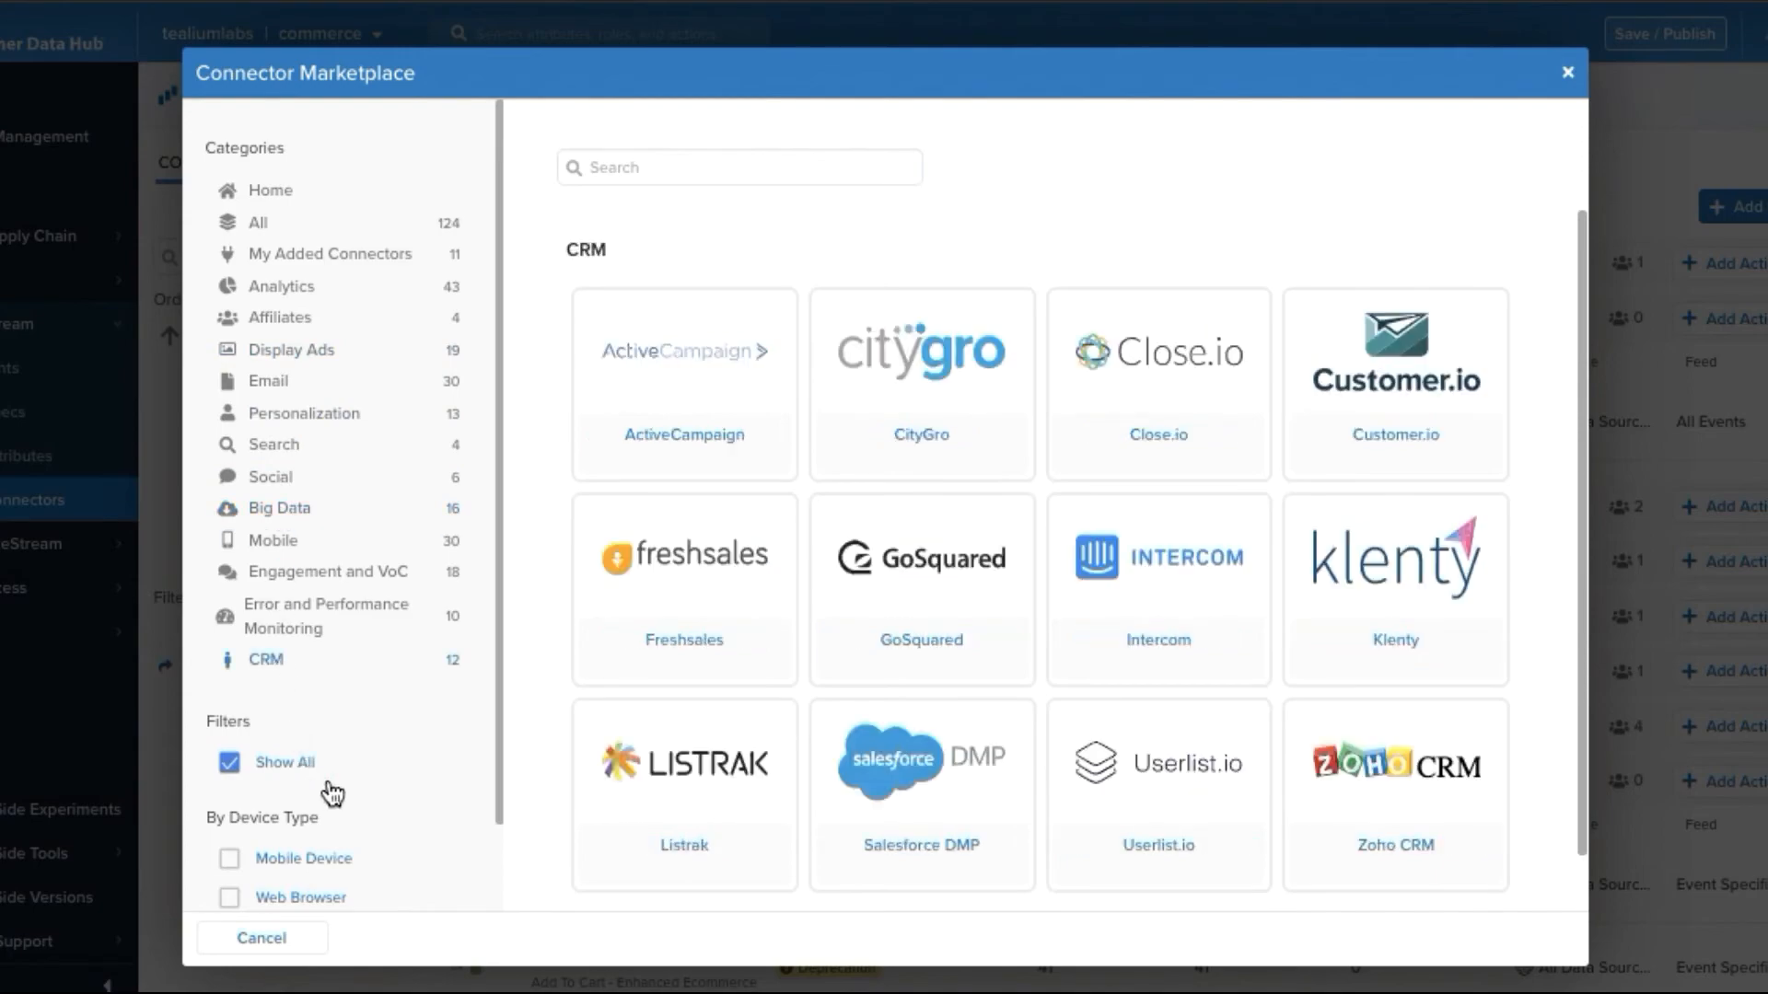
click(1566, 72)
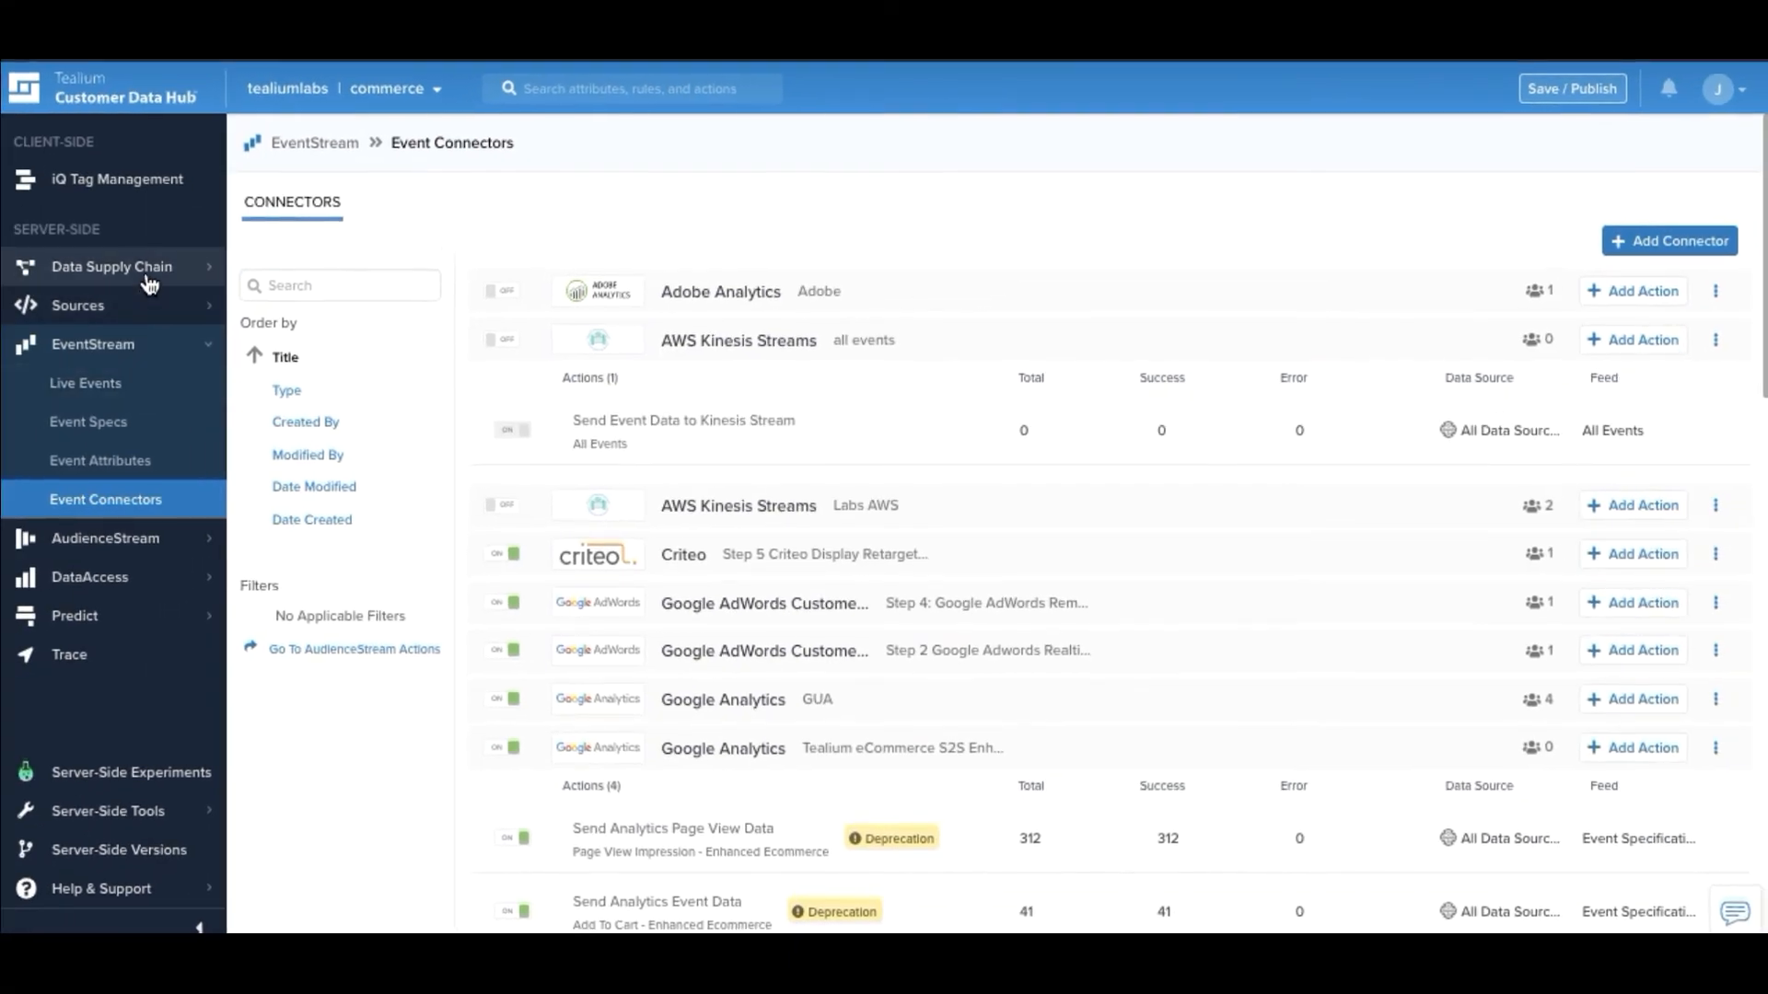